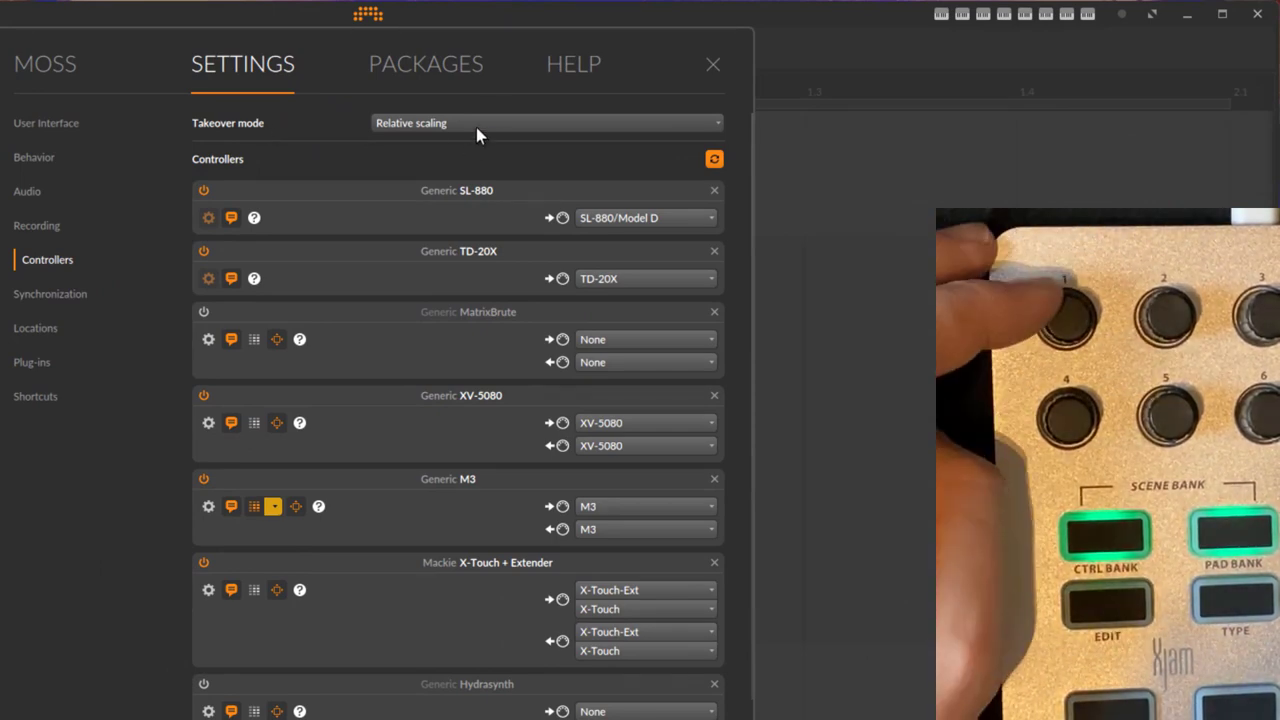
mouse_move(490, 138)
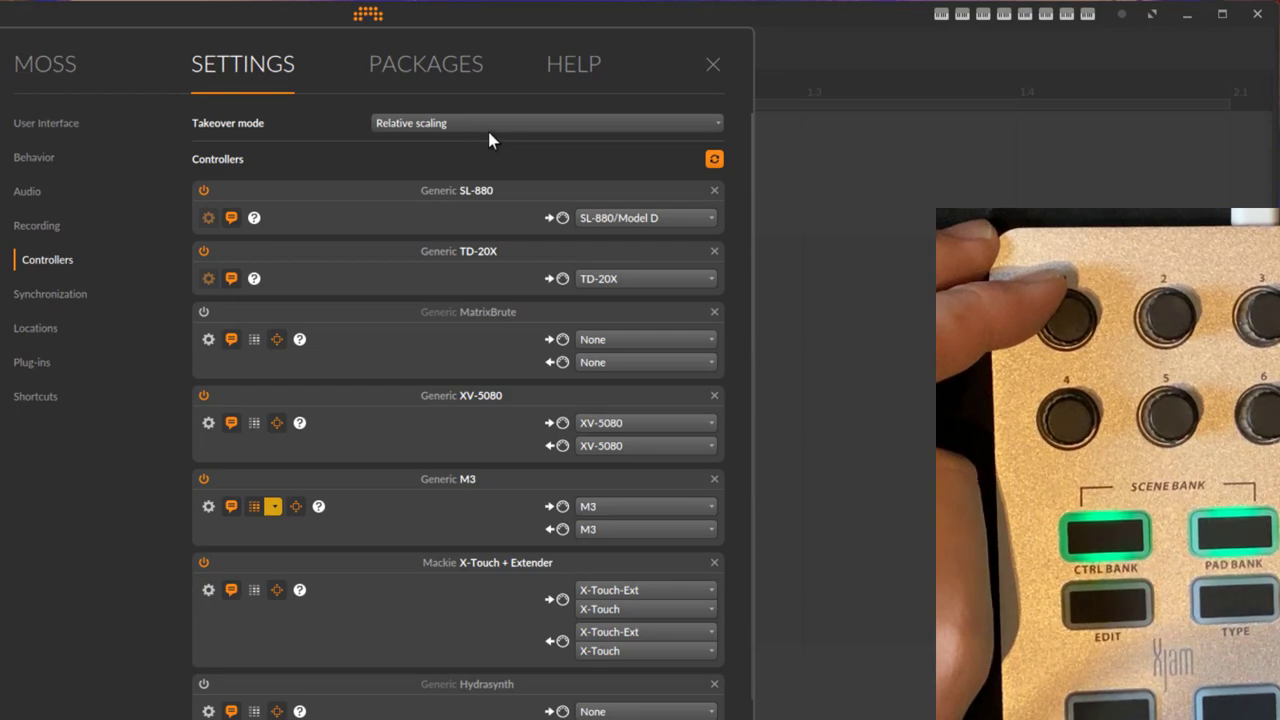
Step: Review the Xjam controller entry in Settings, keeping DrivenByMoss as its script vendor
click(712, 64)
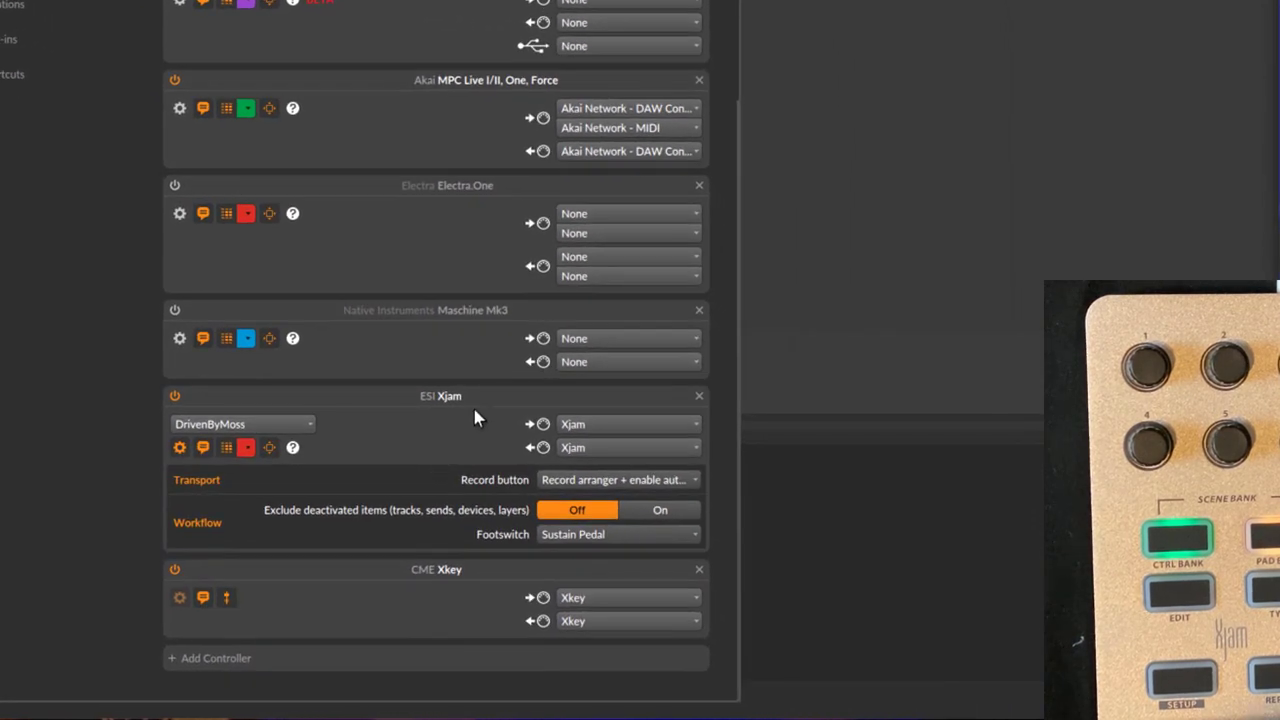
mouse_move(480, 578)
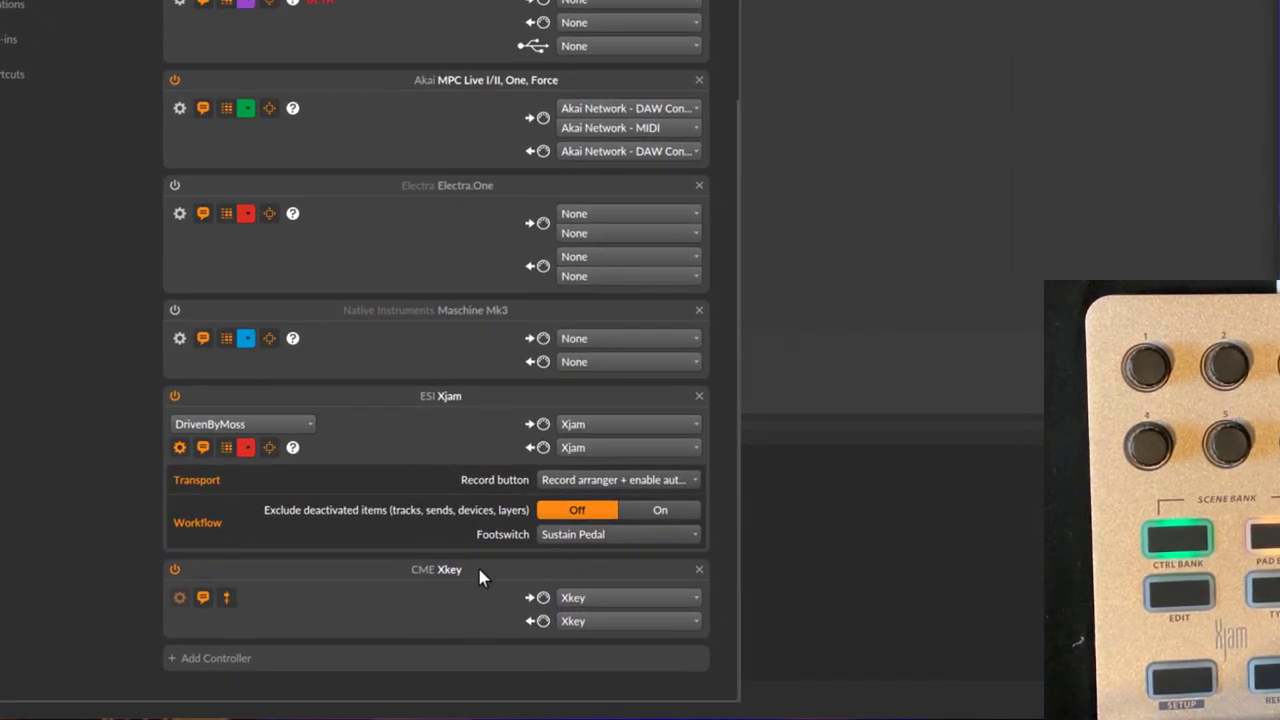
mouse_move(448, 400)
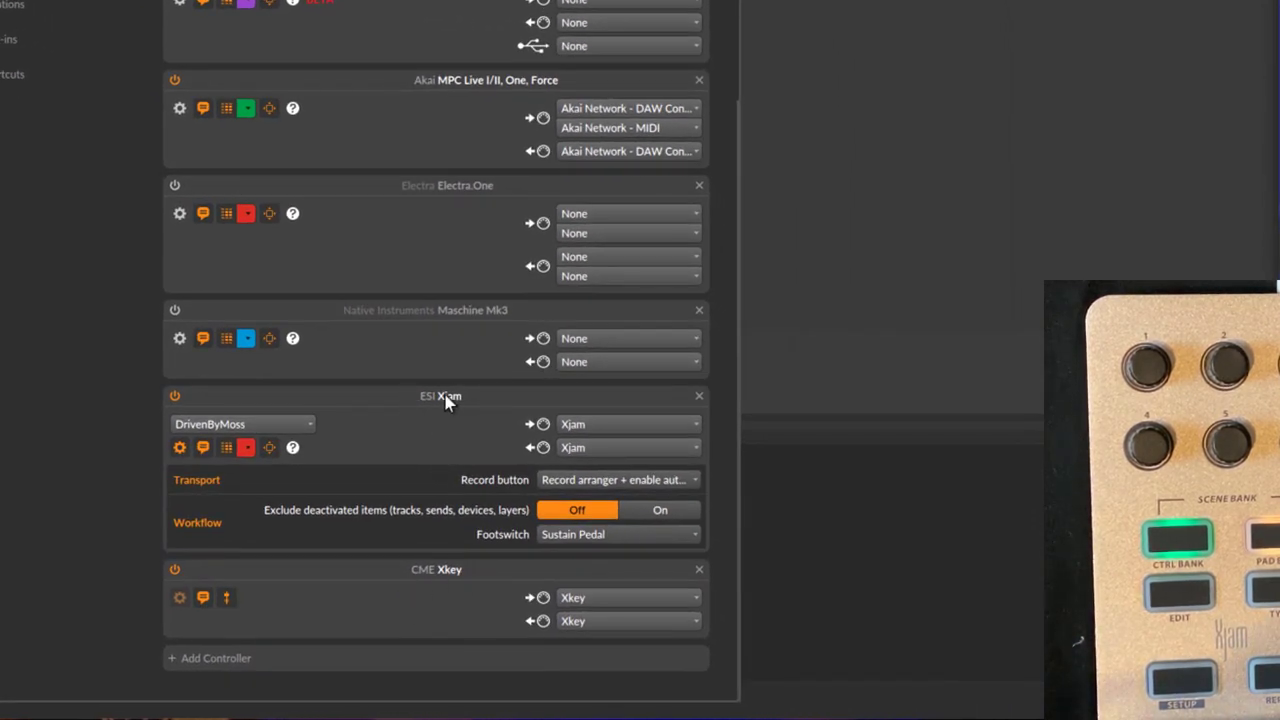
mouse_move(276, 436)
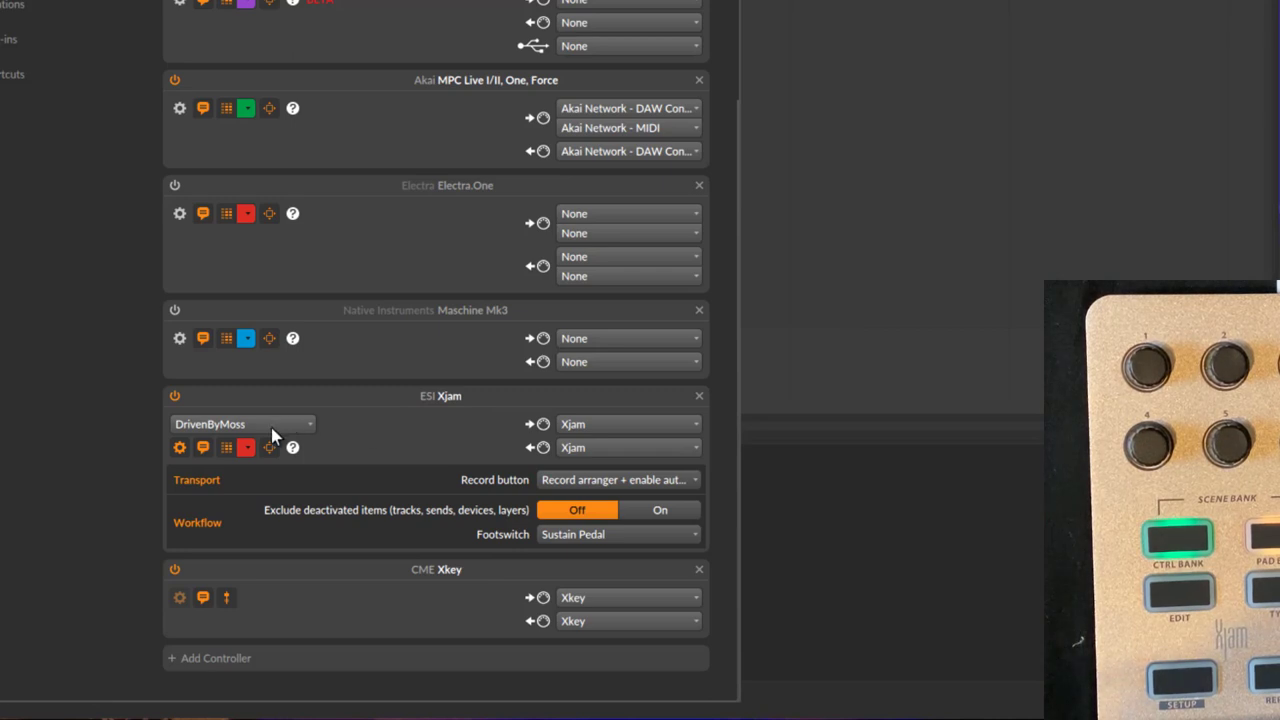
click(240, 424)
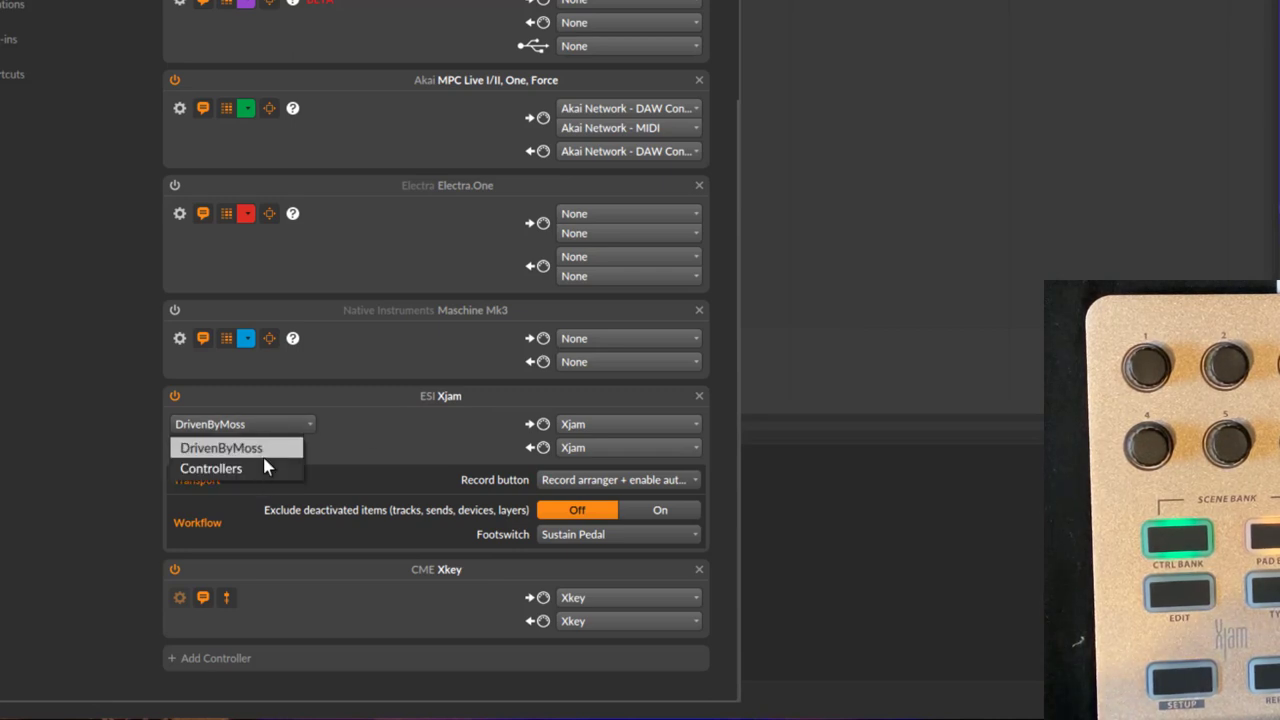
mouse_move(270, 414)
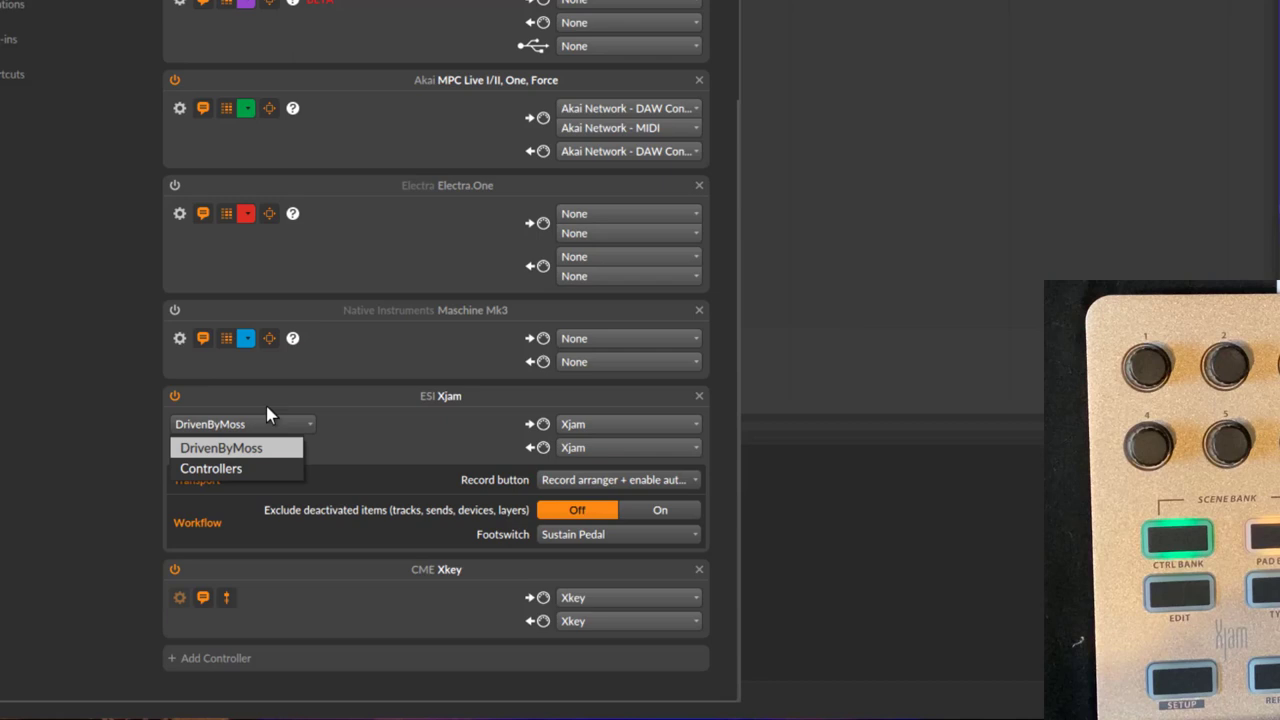
click(220, 448)
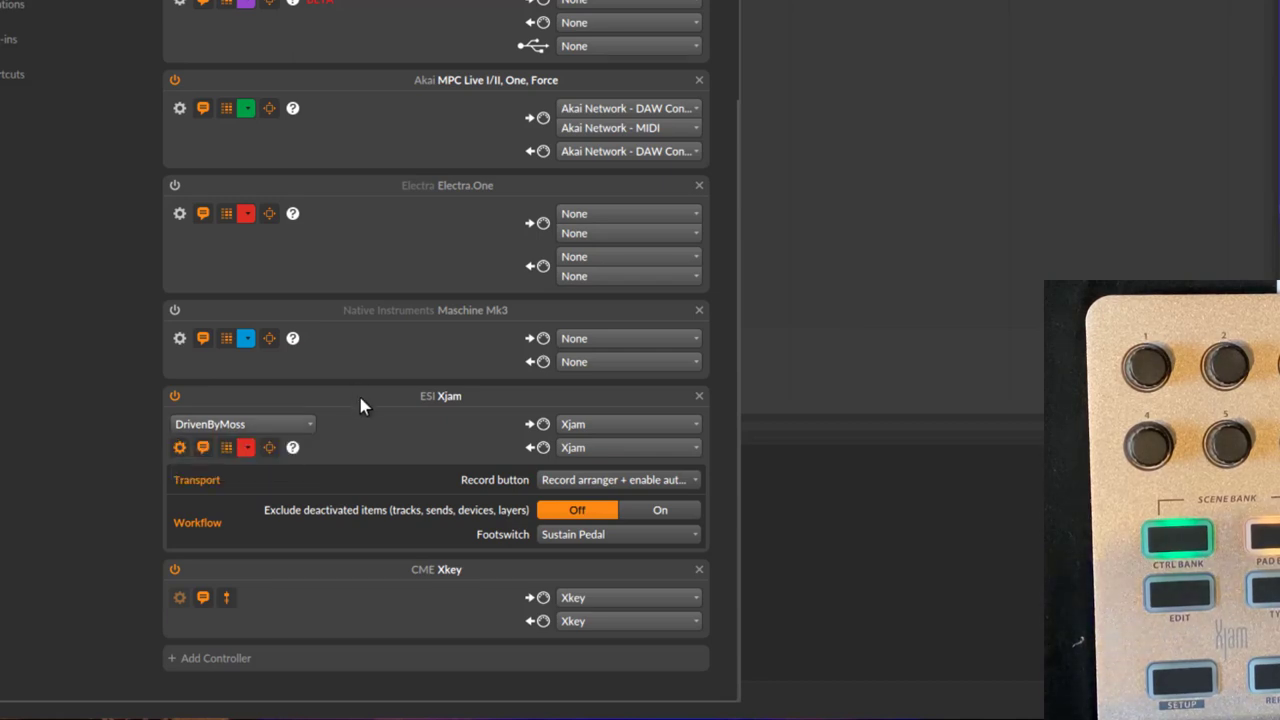
click(240, 424)
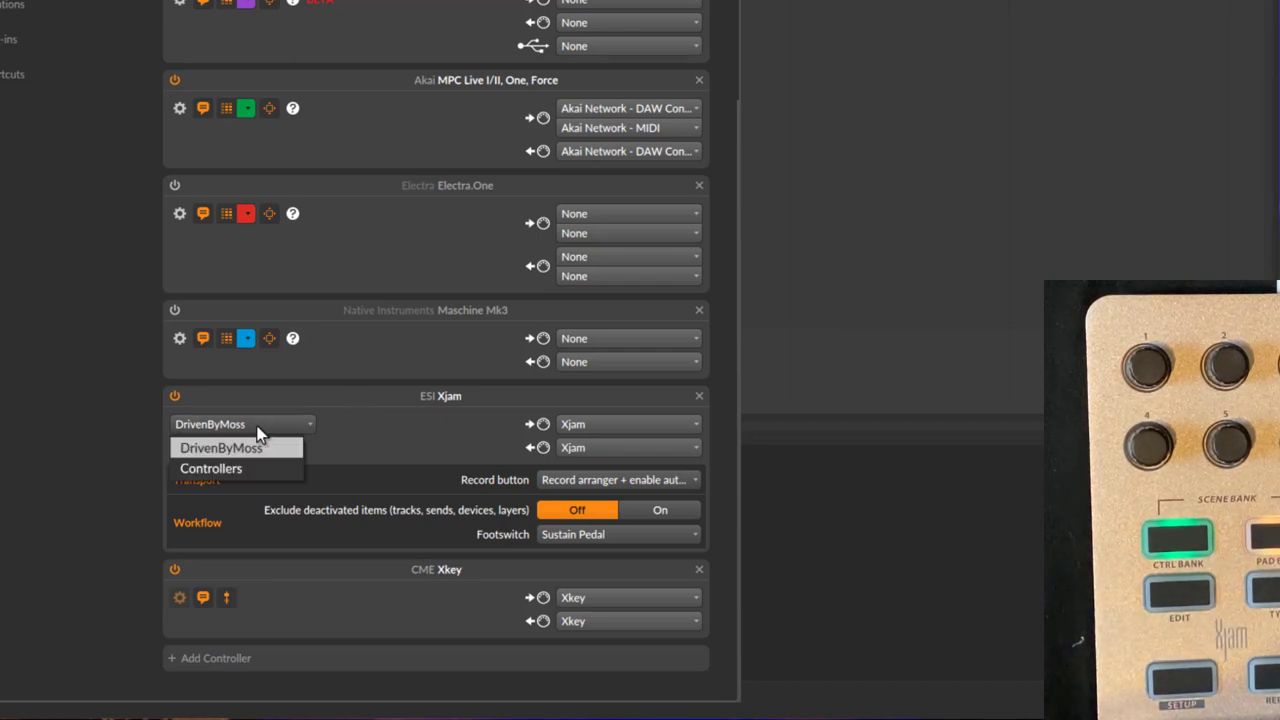
click(208, 448)
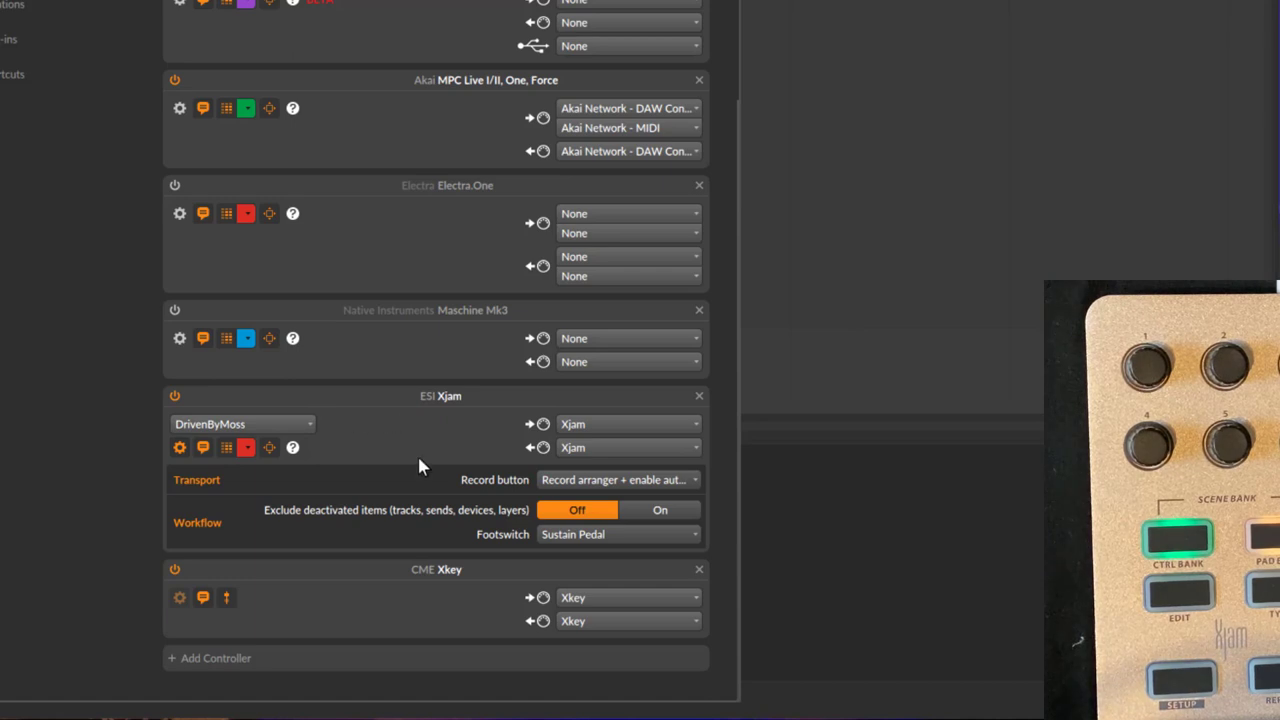
mouse_move(408, 436)
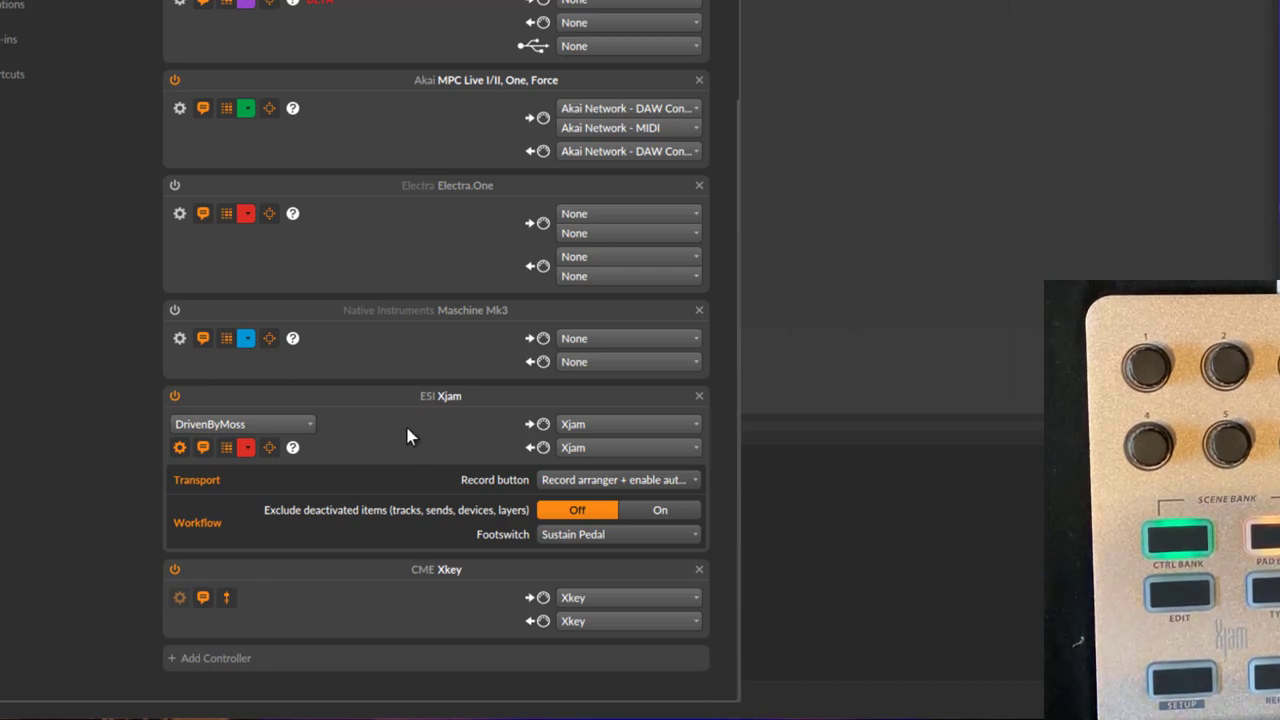
mouse_move(282, 490)
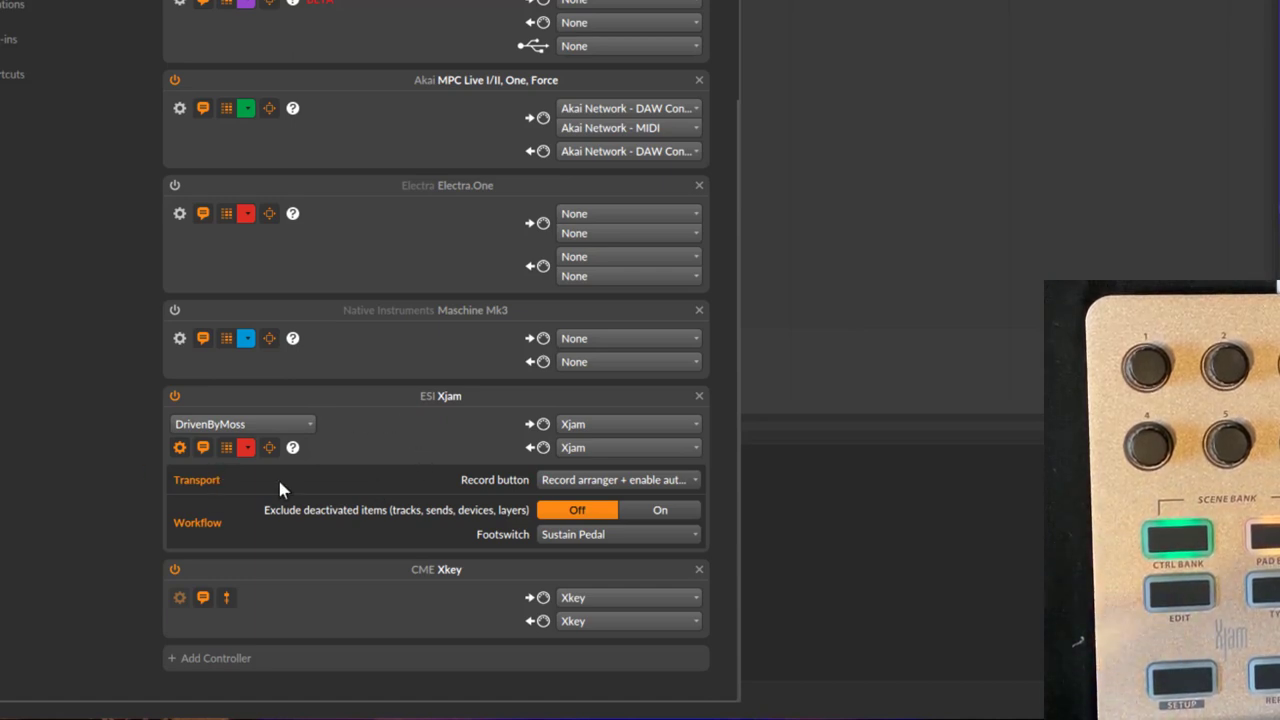
mouse_move(680, 486)
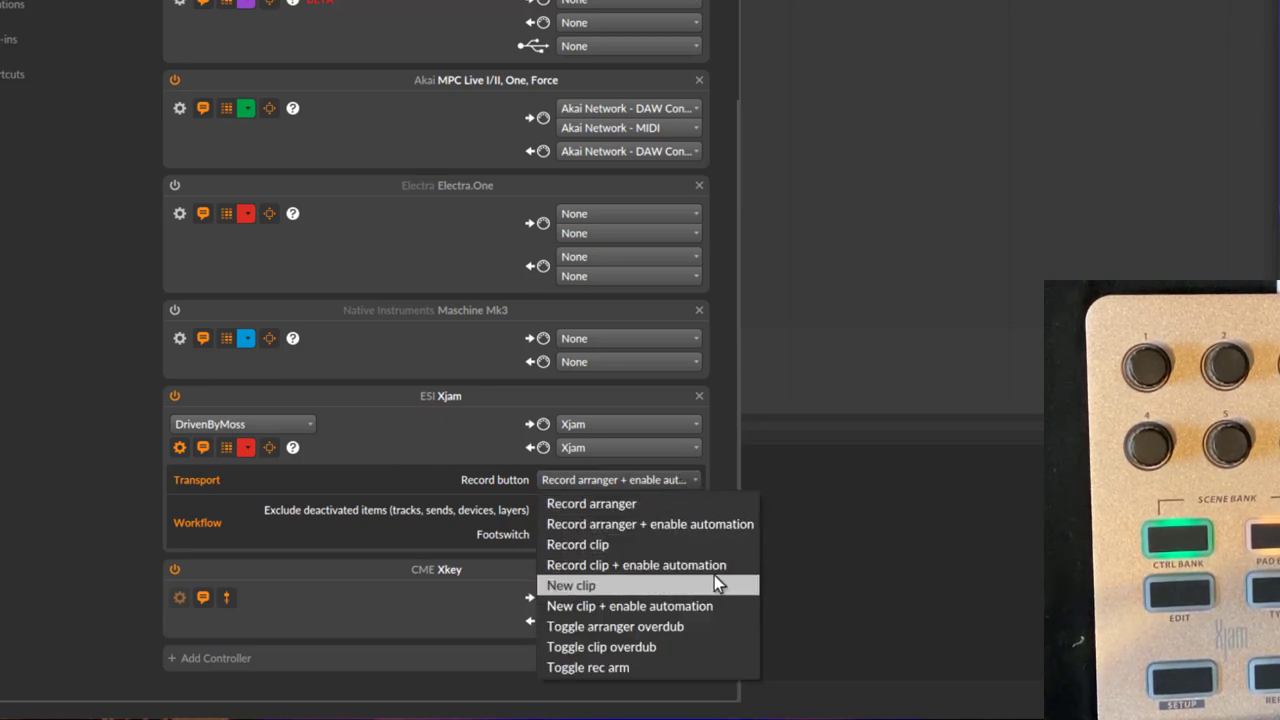
mouse_move(736, 590)
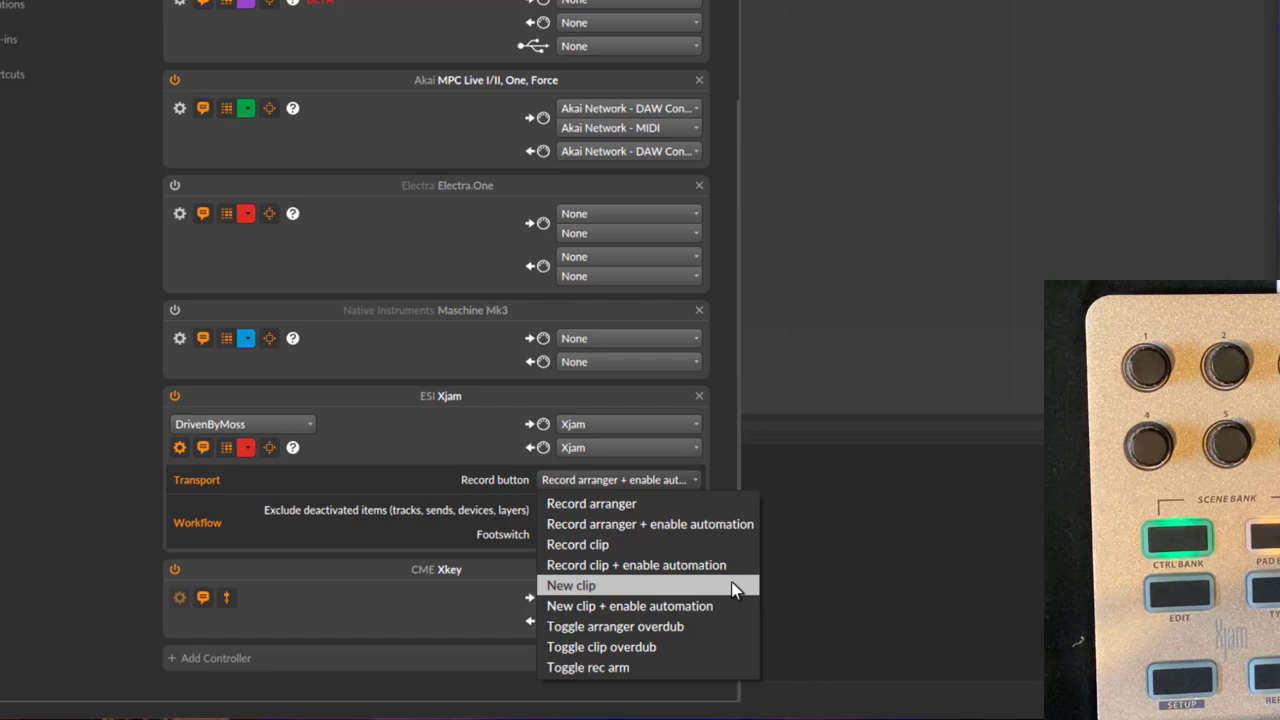
mouse_move(710, 606)
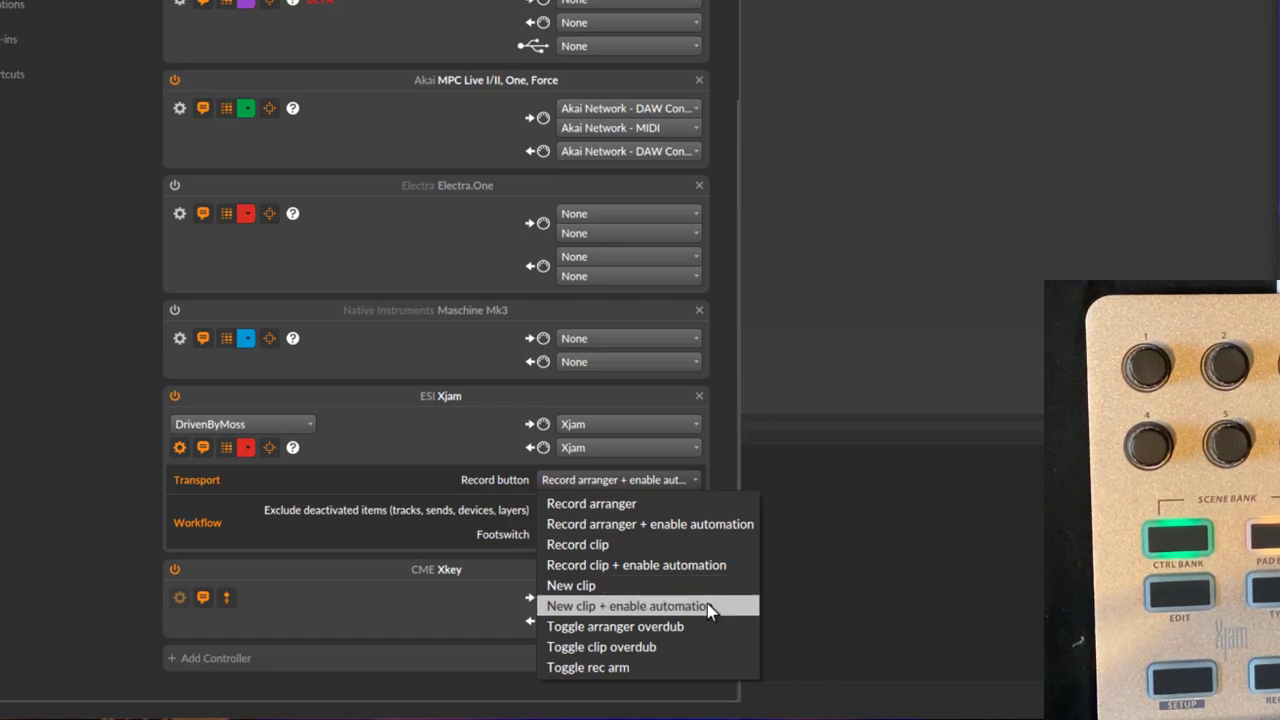
Step: Set the Xjam Record button to 'New clip + enable automation'
click(626, 606)
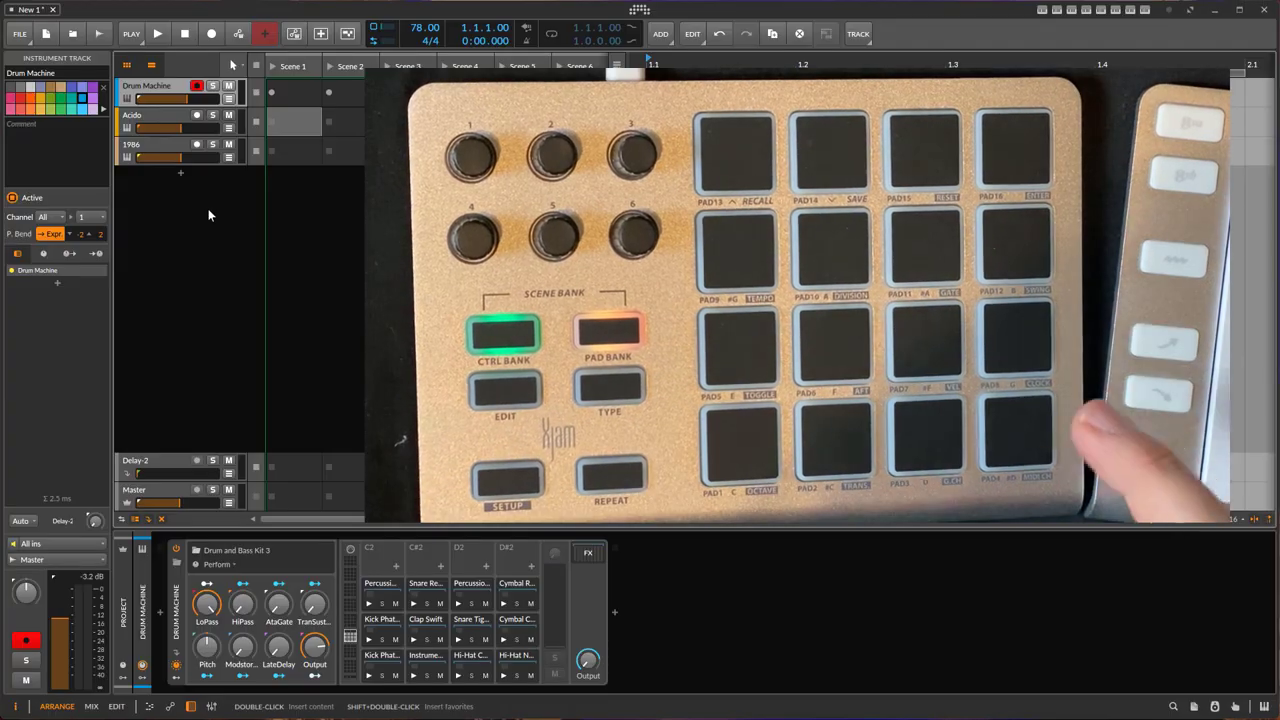
Step: Record a drum clip from the Xjam into Scene 1 of the Drum Machine track using the transport
click(156, 32)
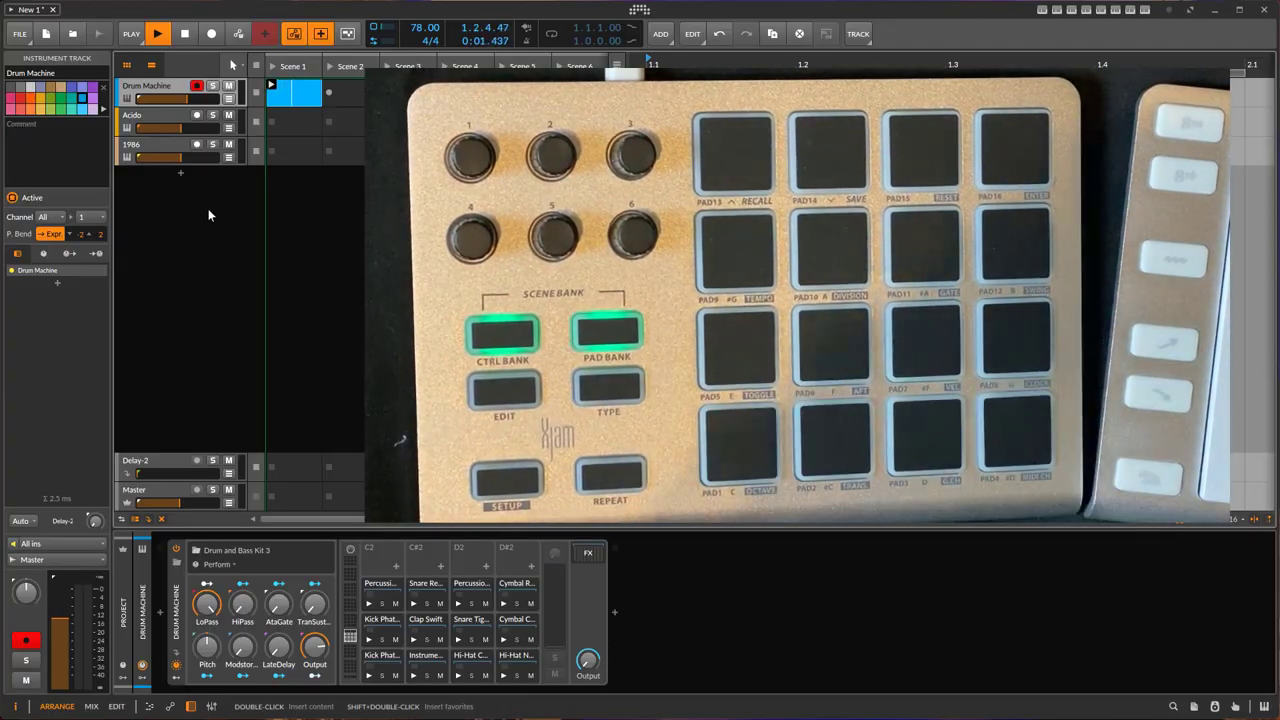
click(156, 32)
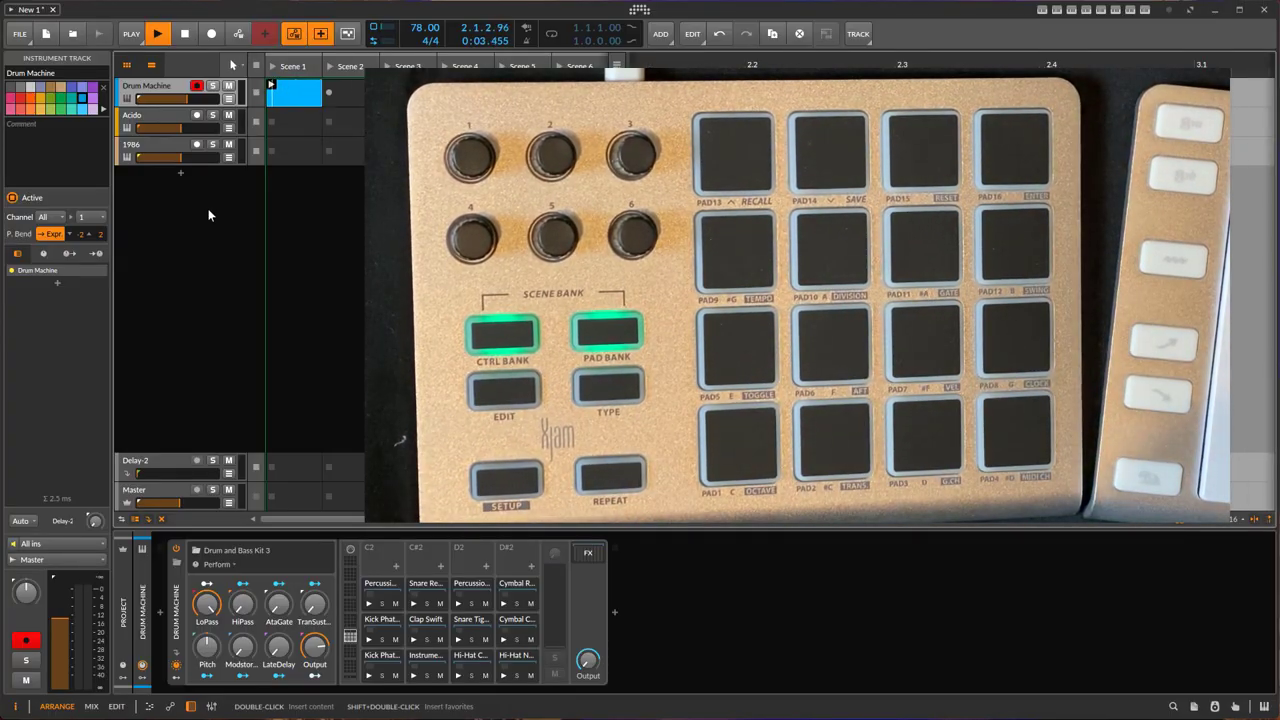
click(156, 32)
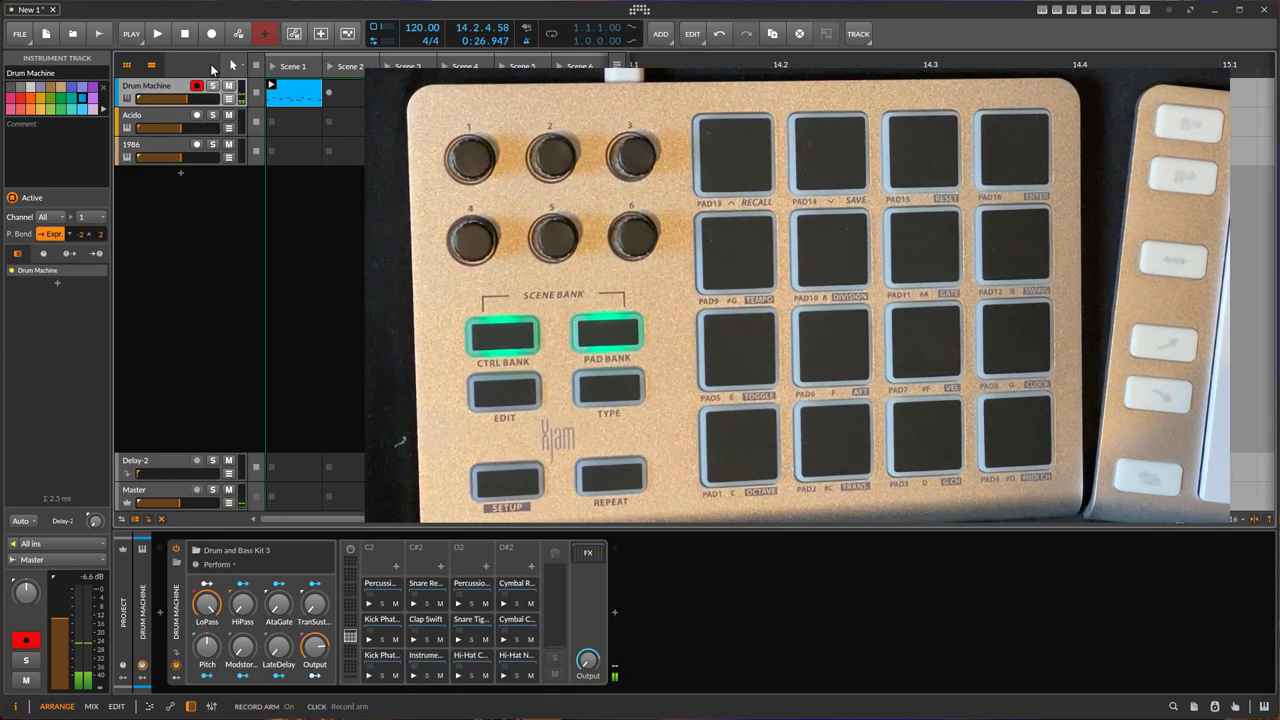
mouse_move(264, 32)
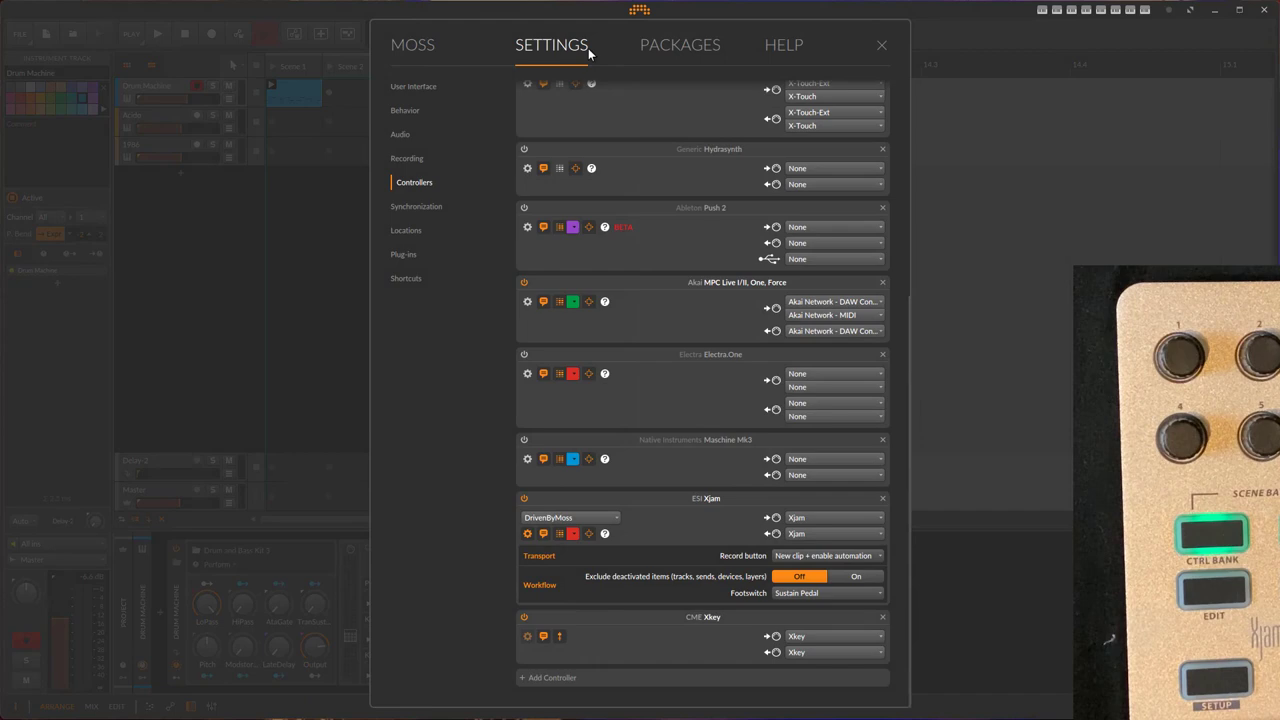
Step: Enable MIDI clock output to the Xjam in the Synchronization settings
click(420, 206)
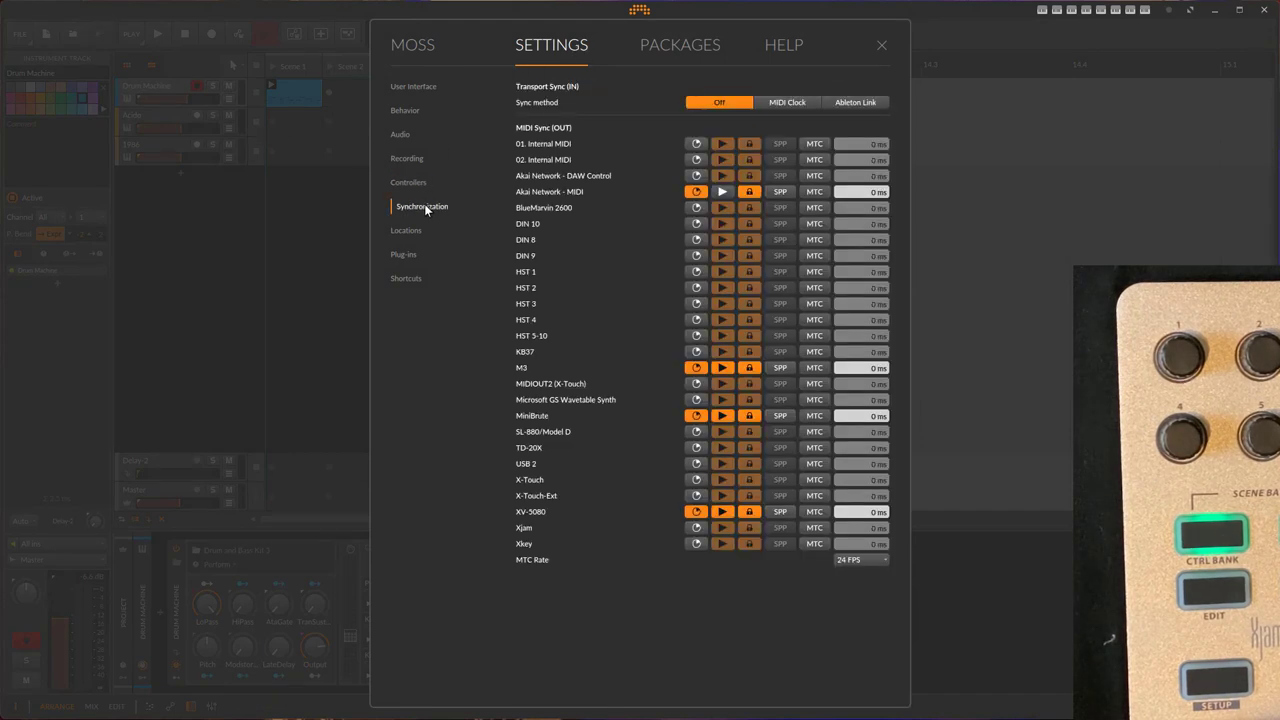
mouse_move(578, 320)
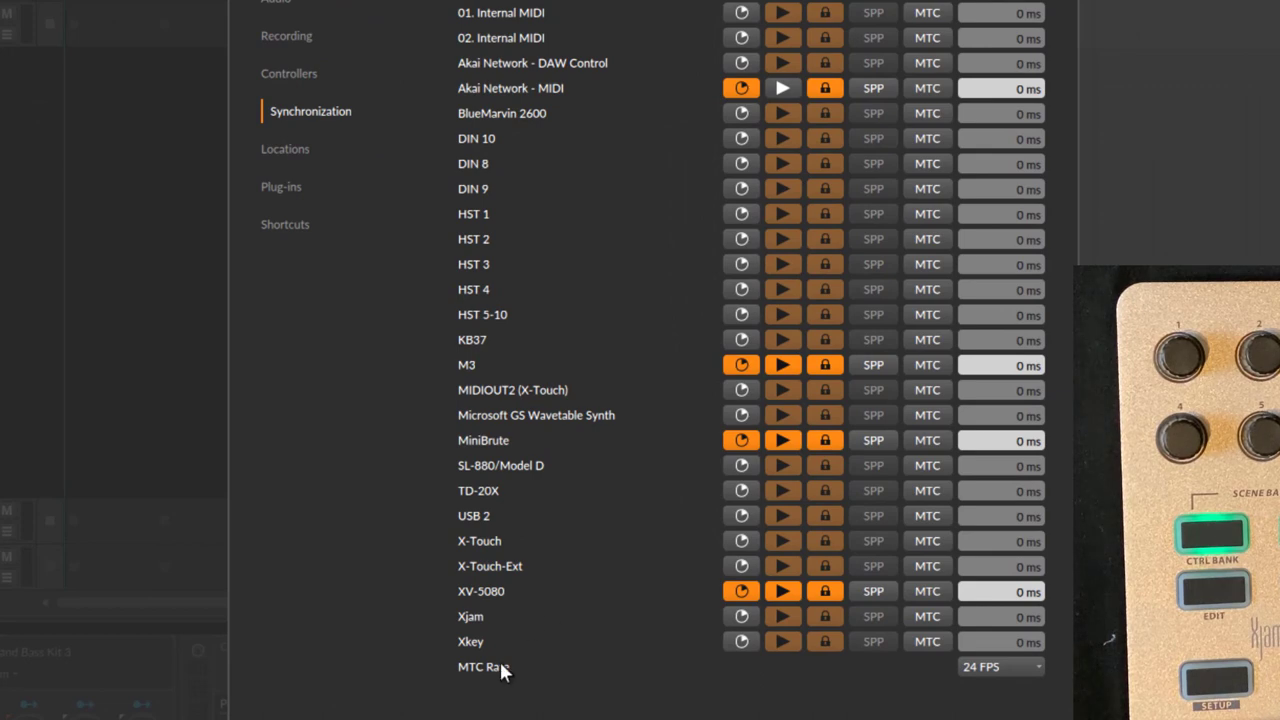
mouse_move(490, 628)
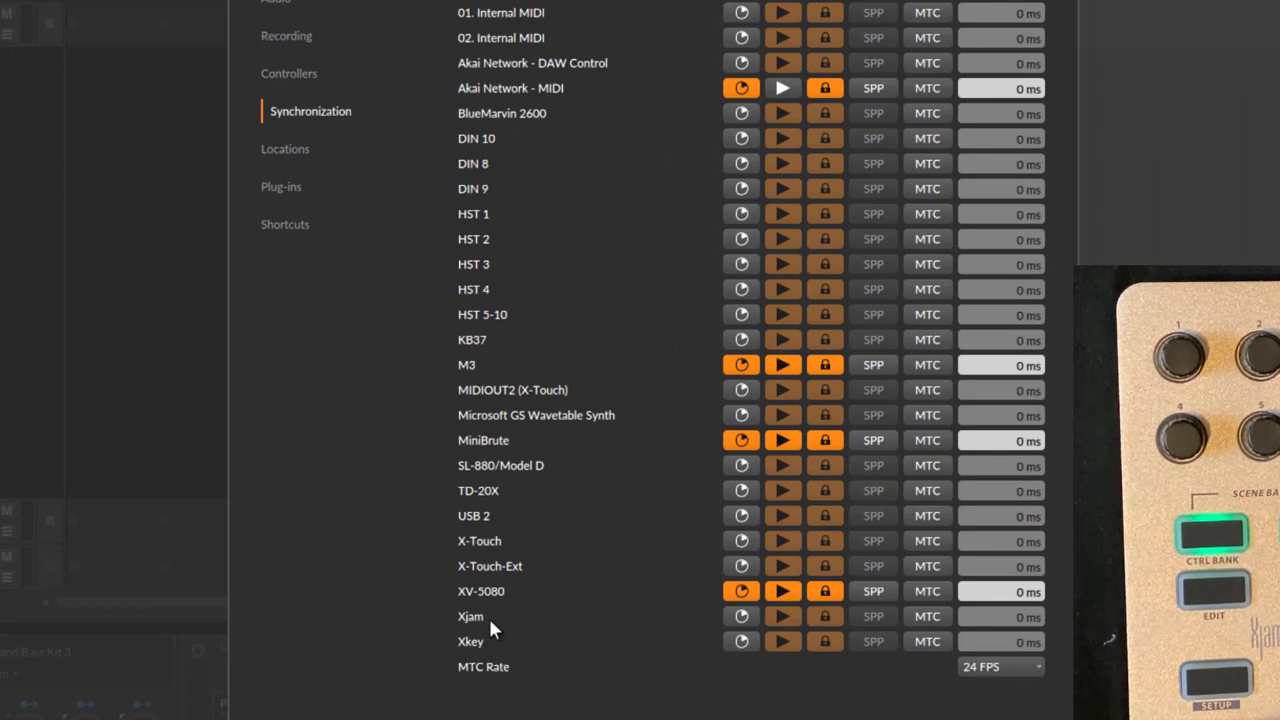
click(740, 616)
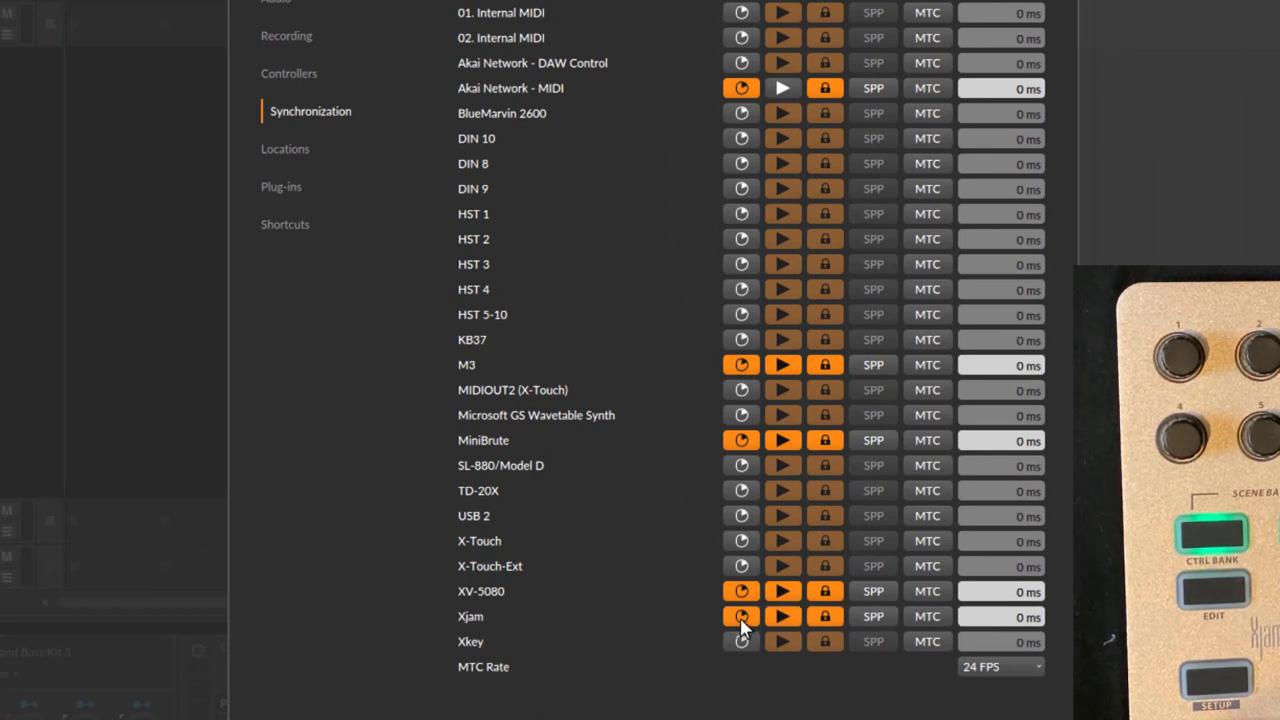
mouse_move(660, 616)
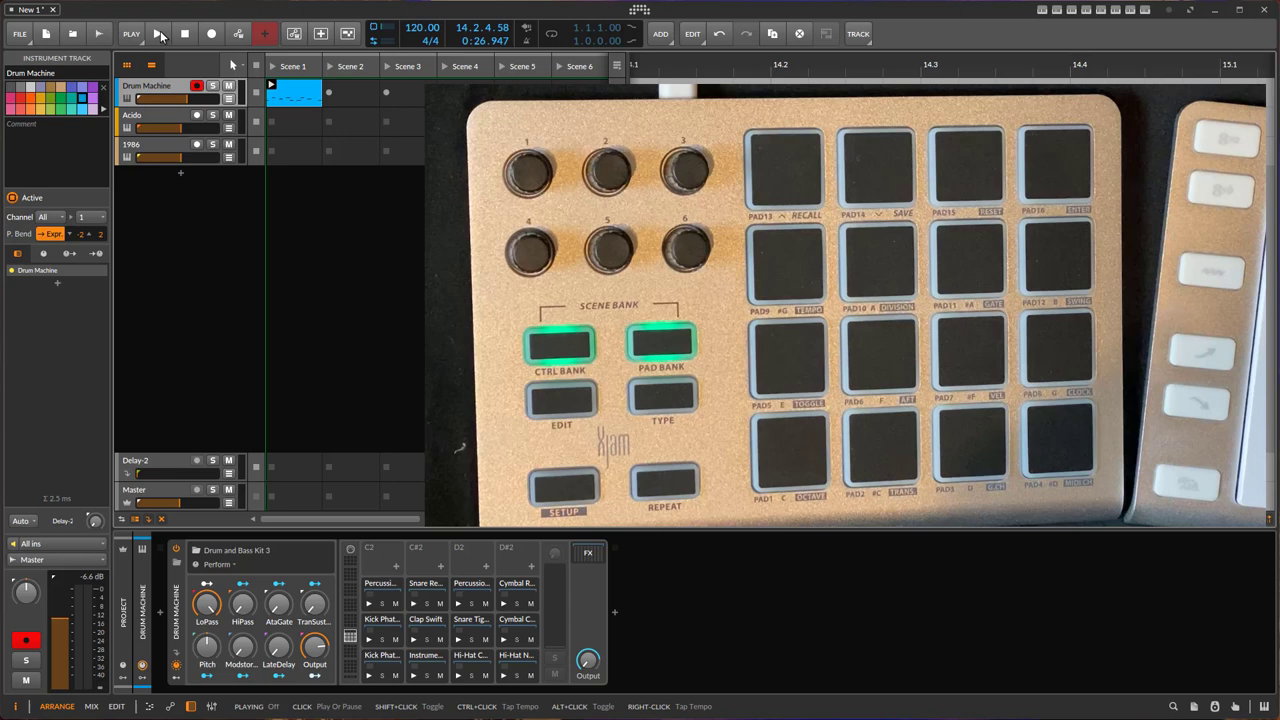
Step: Run the transport and record a drum pattern from the Xjam pads into Scene 1
click(184, 32)
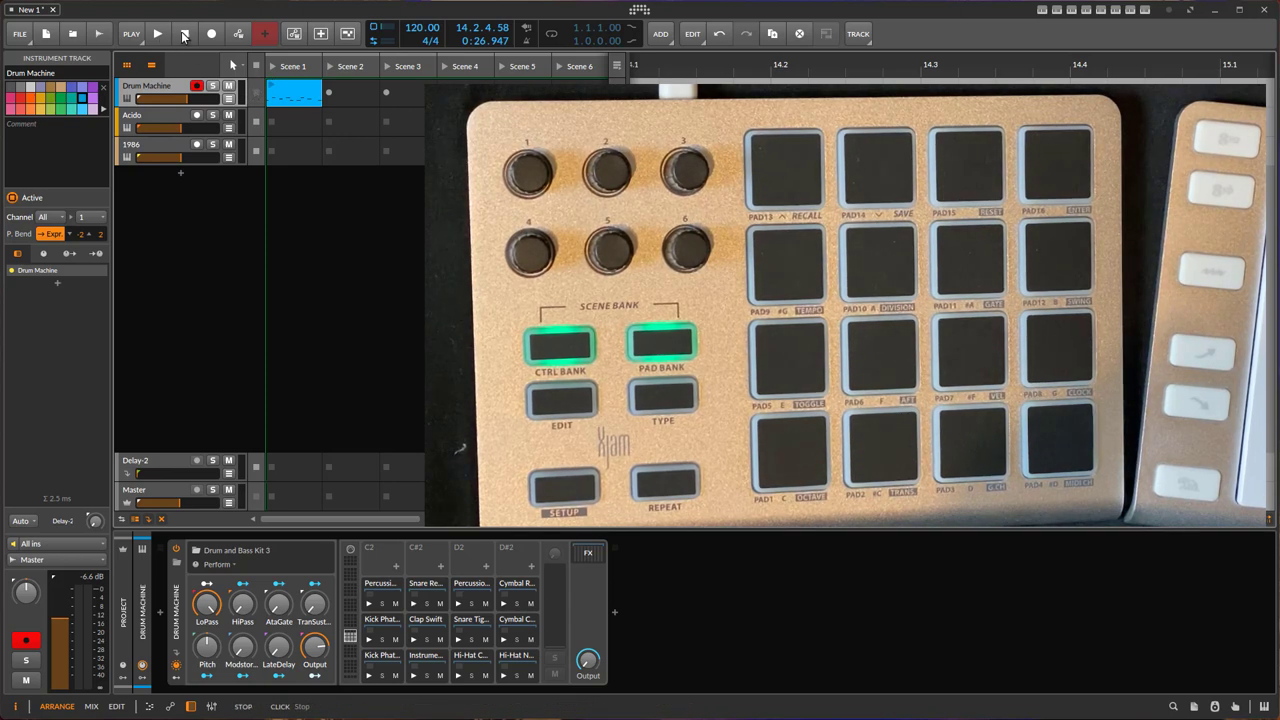
click(156, 32)
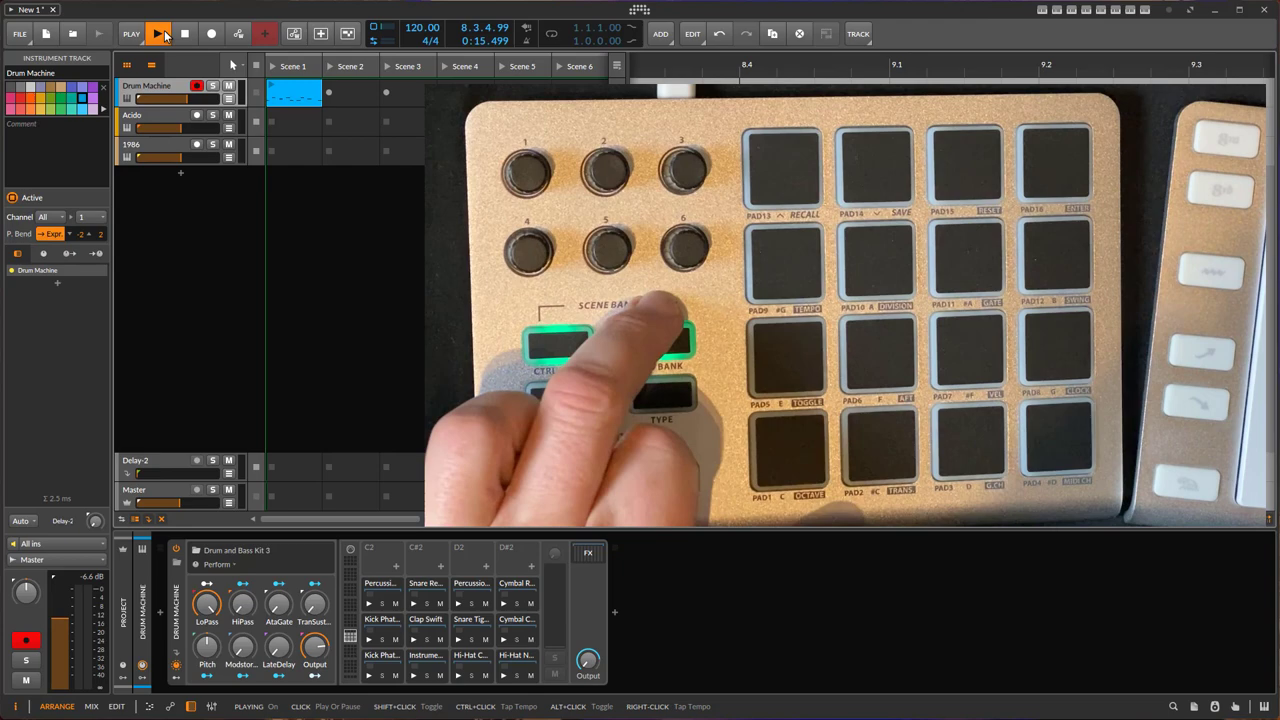
click(158, 32)
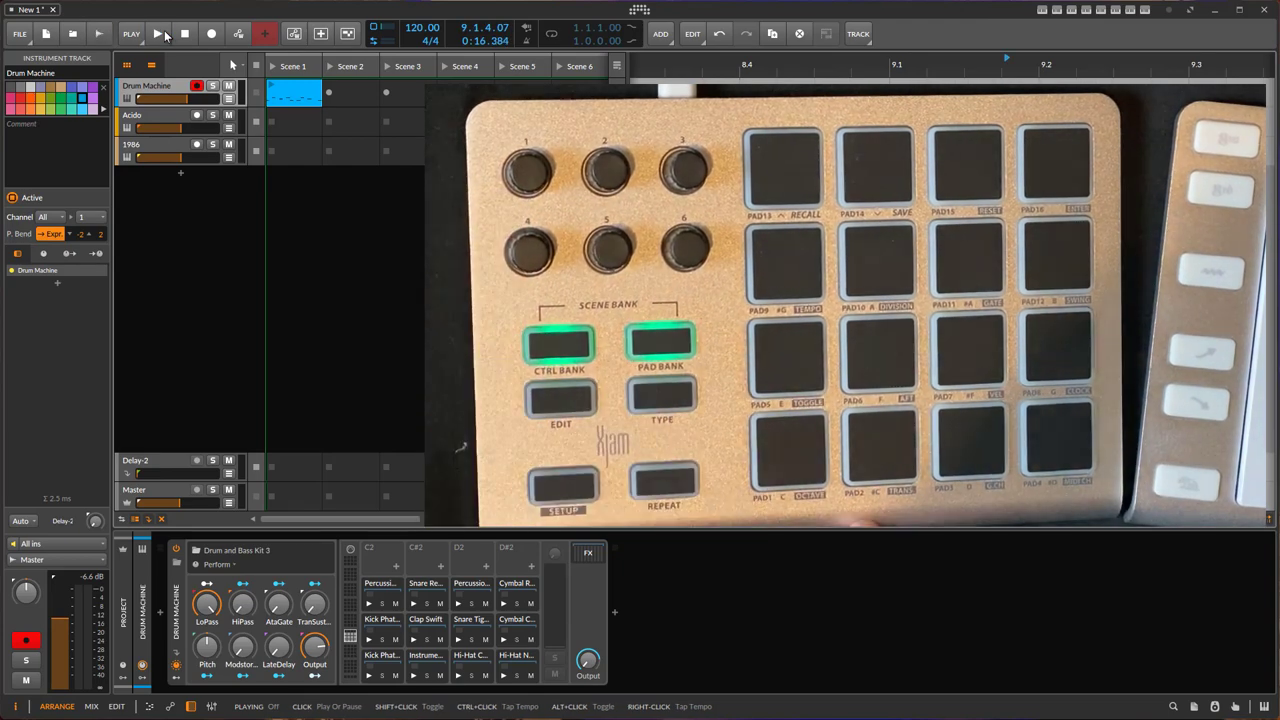
click(158, 32)
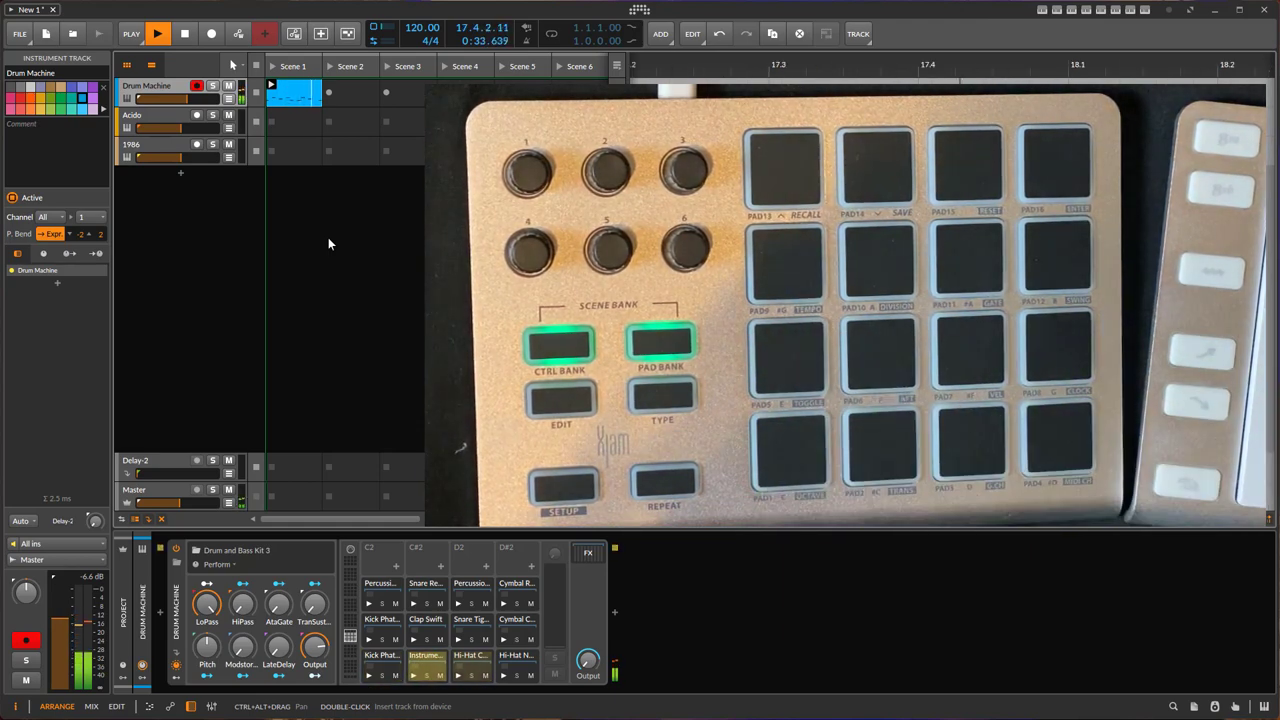
click(156, 32)
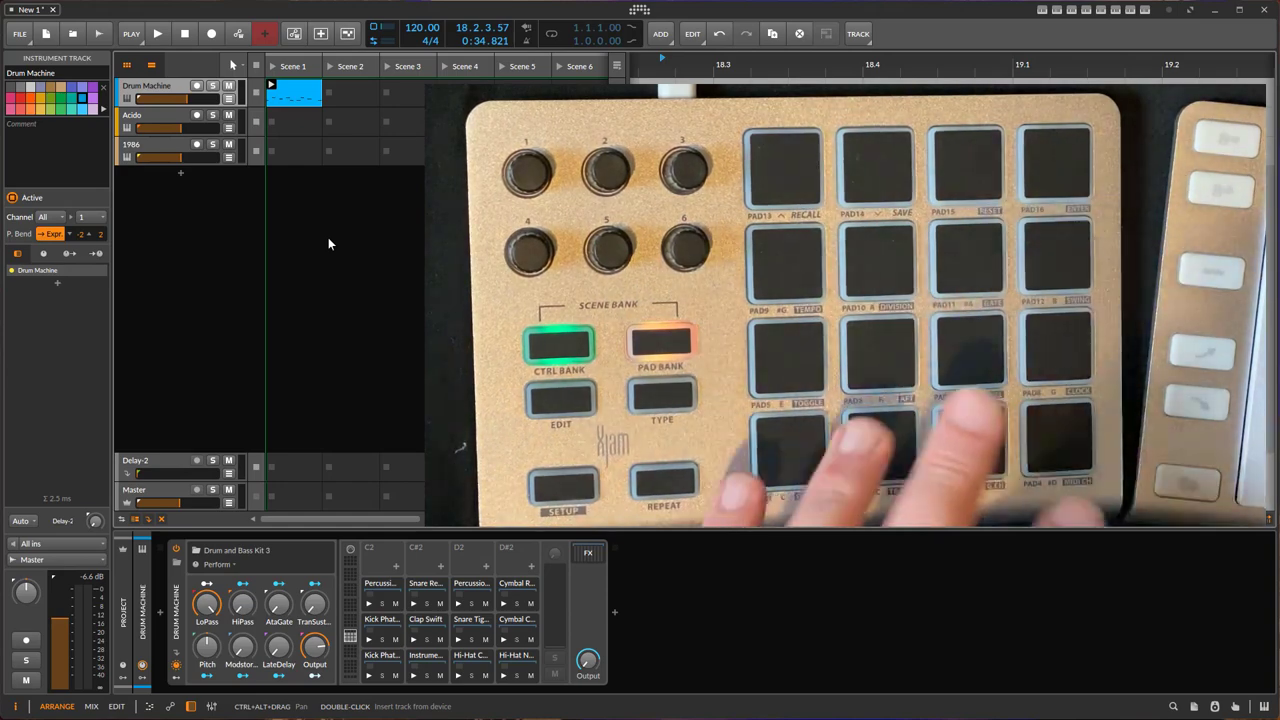
Step: Select and arm the Acido track for Xjam input
click(132, 114)
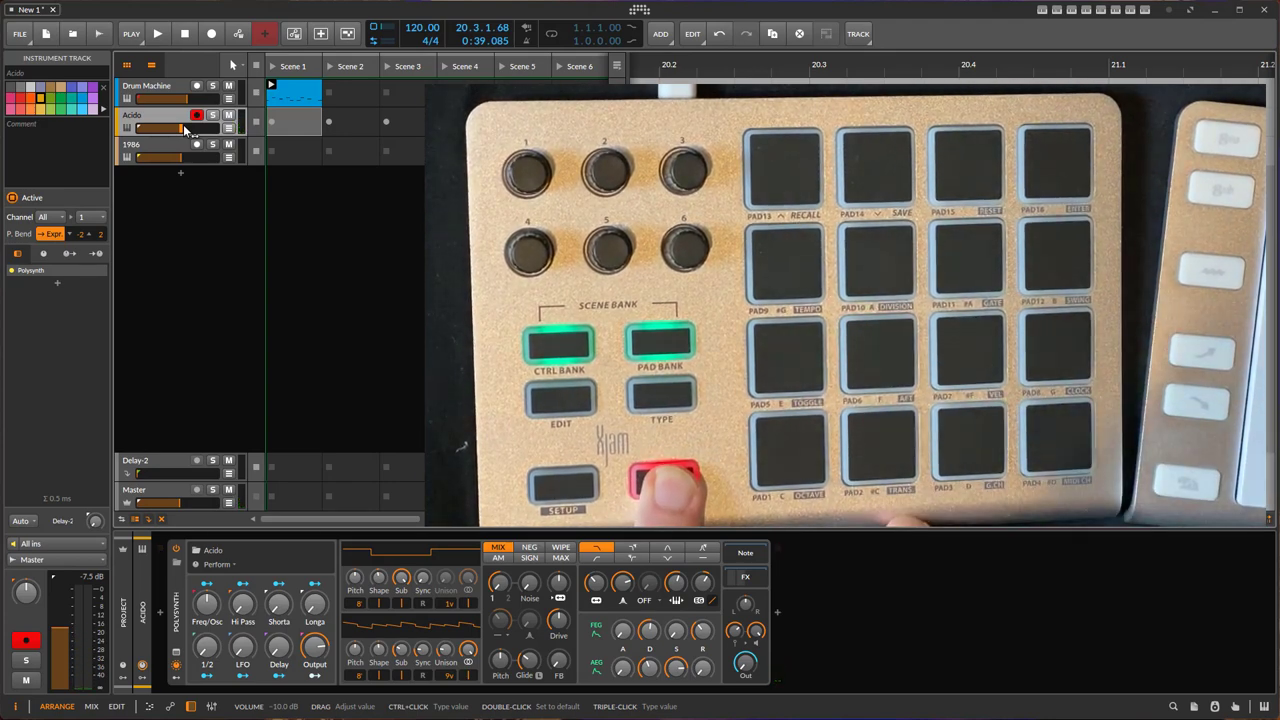
Step: Record a bass line from the Xjam pads into Acido's Scene 1 slot and stop the transport
click(156, 32)
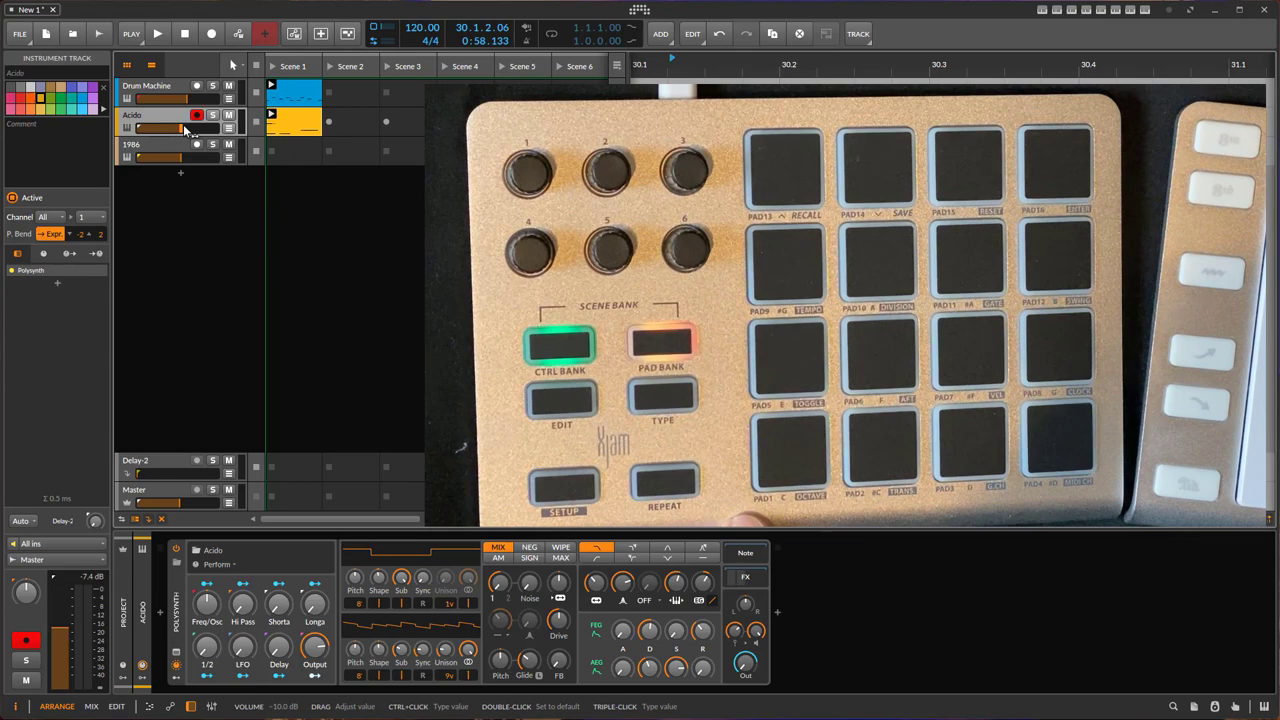
click(156, 32)
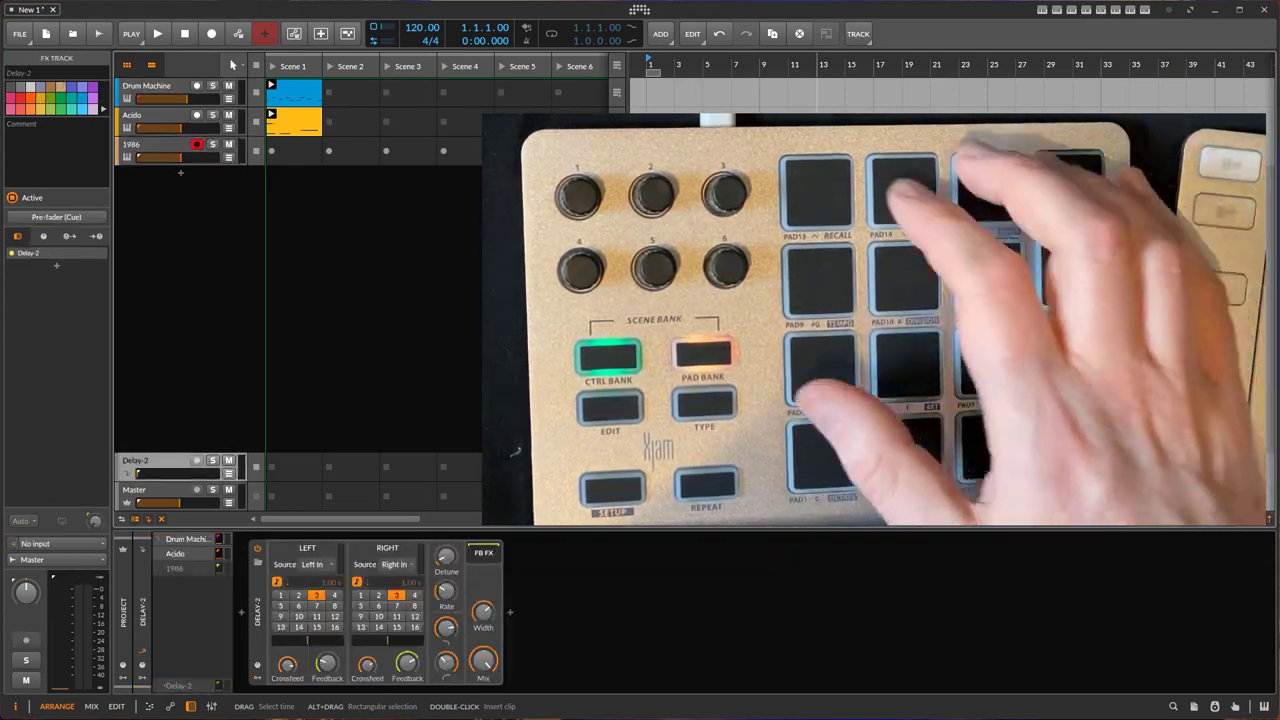
click(148, 84)
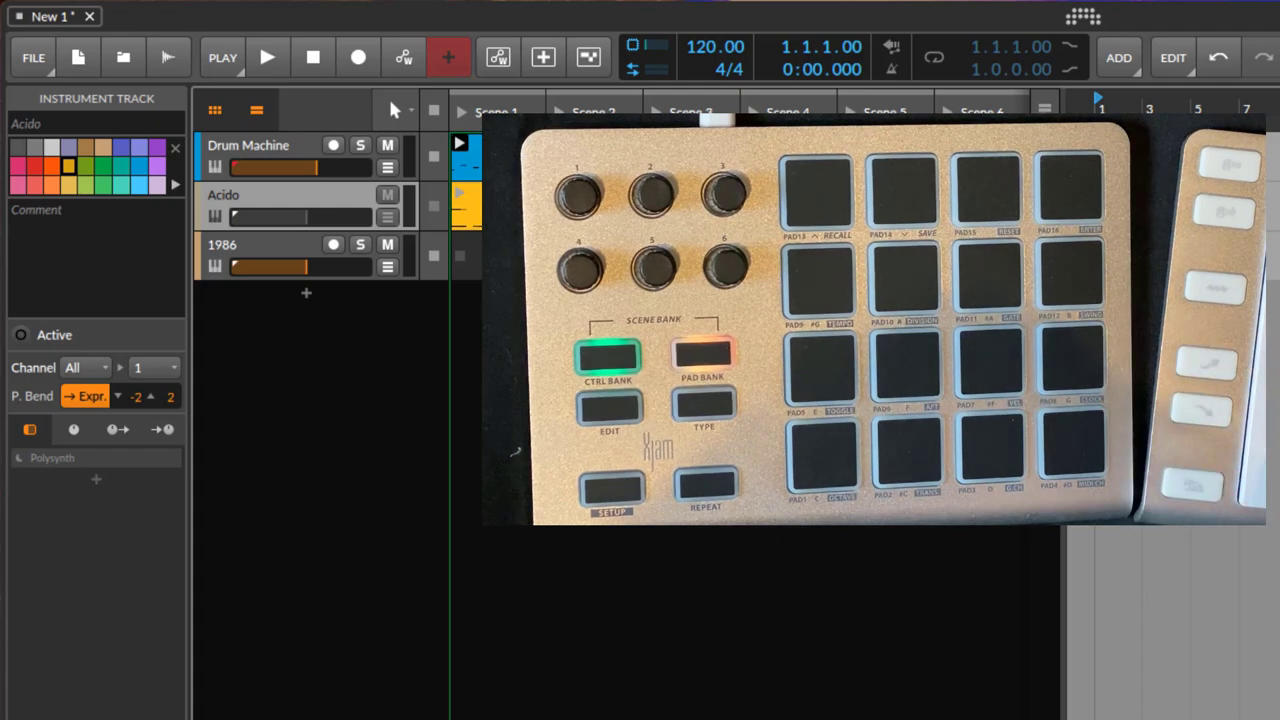
click(316, 184)
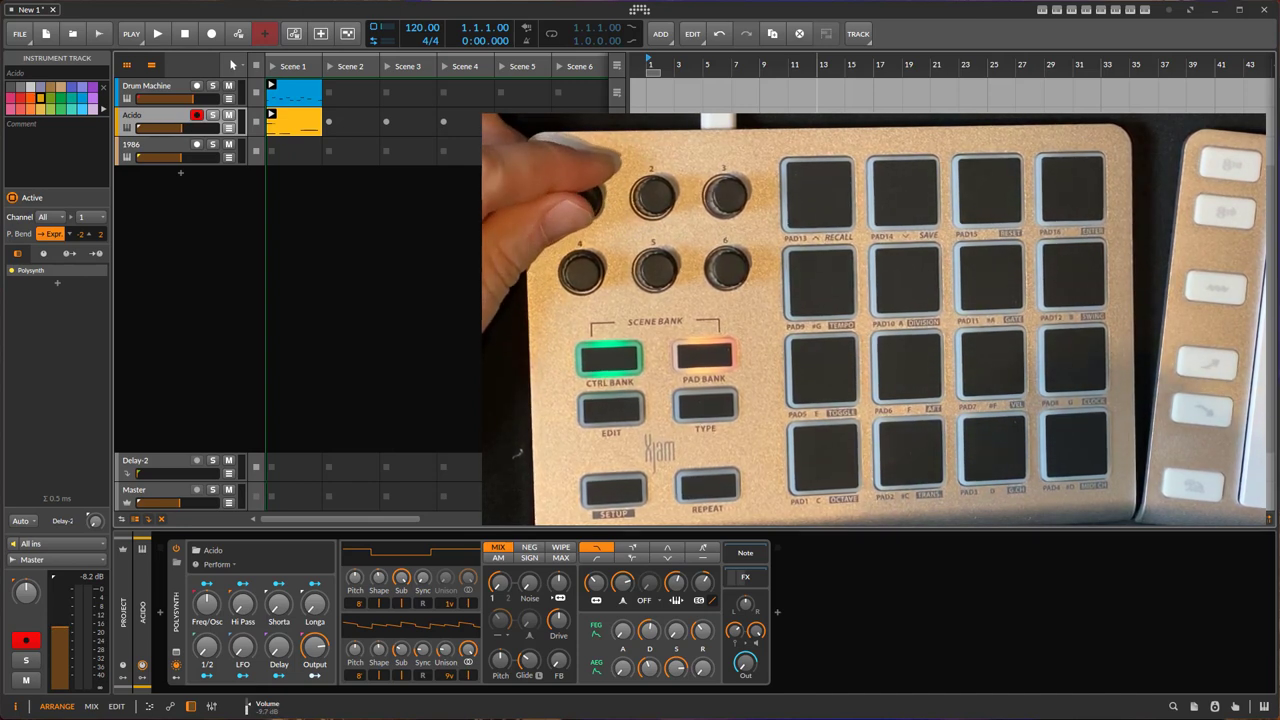
Step: Launch the Scene 1 drum and bass clips together and tweak the Xjam knob values
click(132, 32)
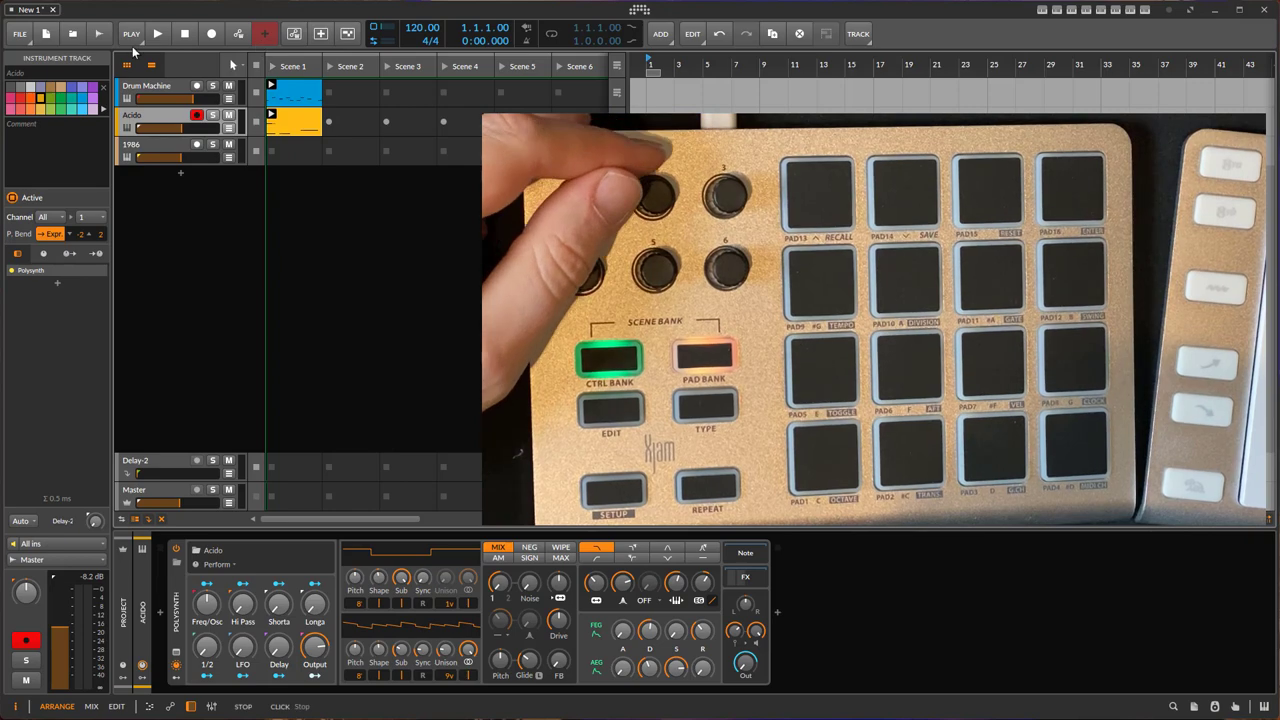
click(156, 32)
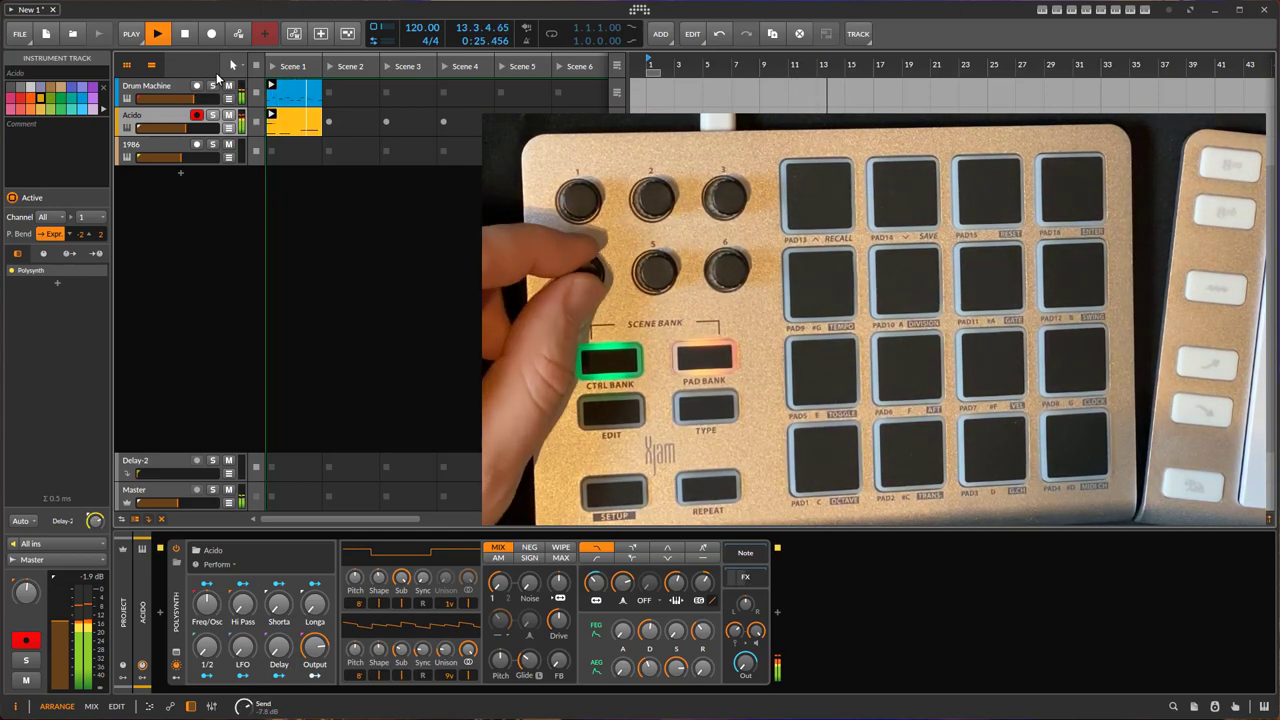
click(156, 32)
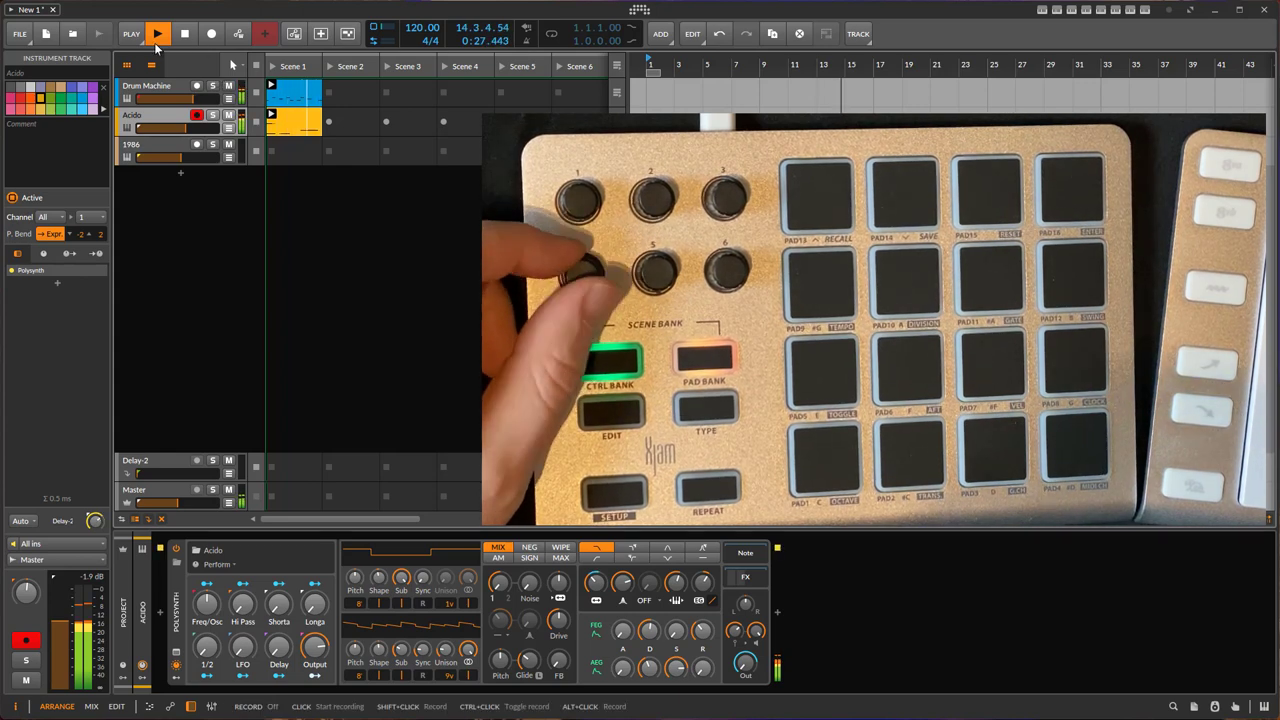
drag(176, 474, 176, 480)
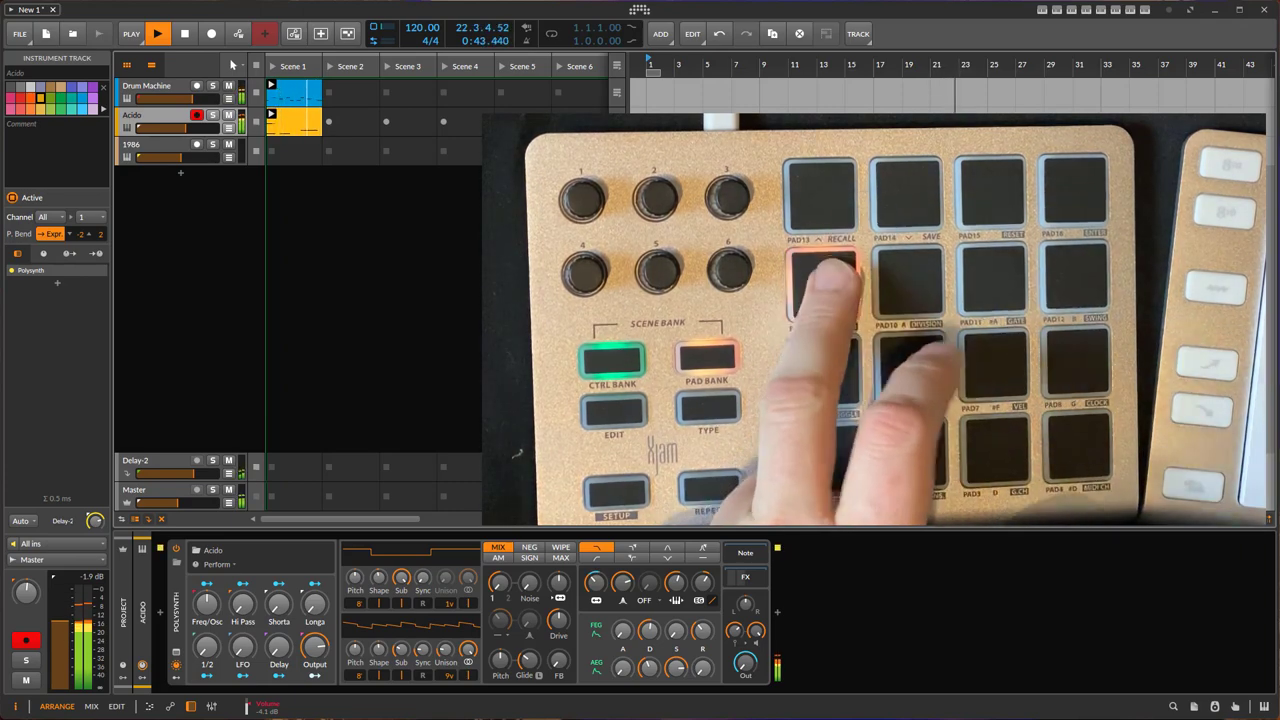
Step: Select and arm the 1986 synth track for pad input
click(148, 84)
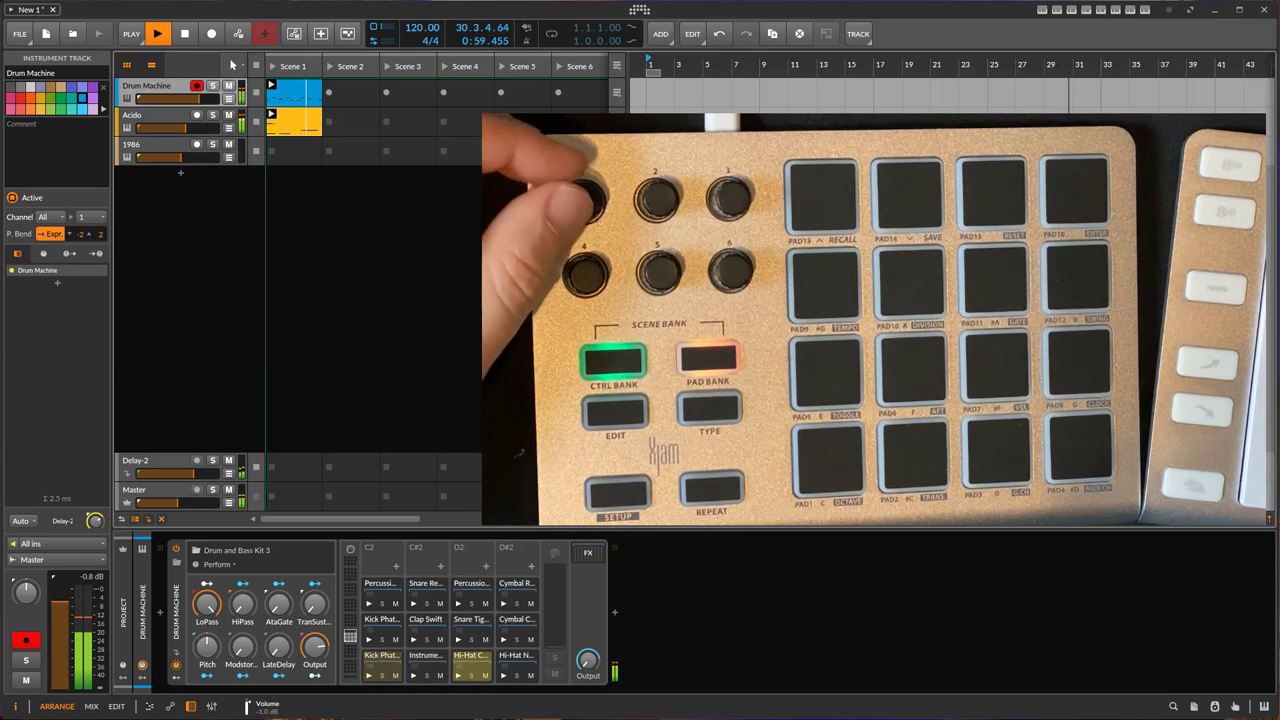
click(144, 144)
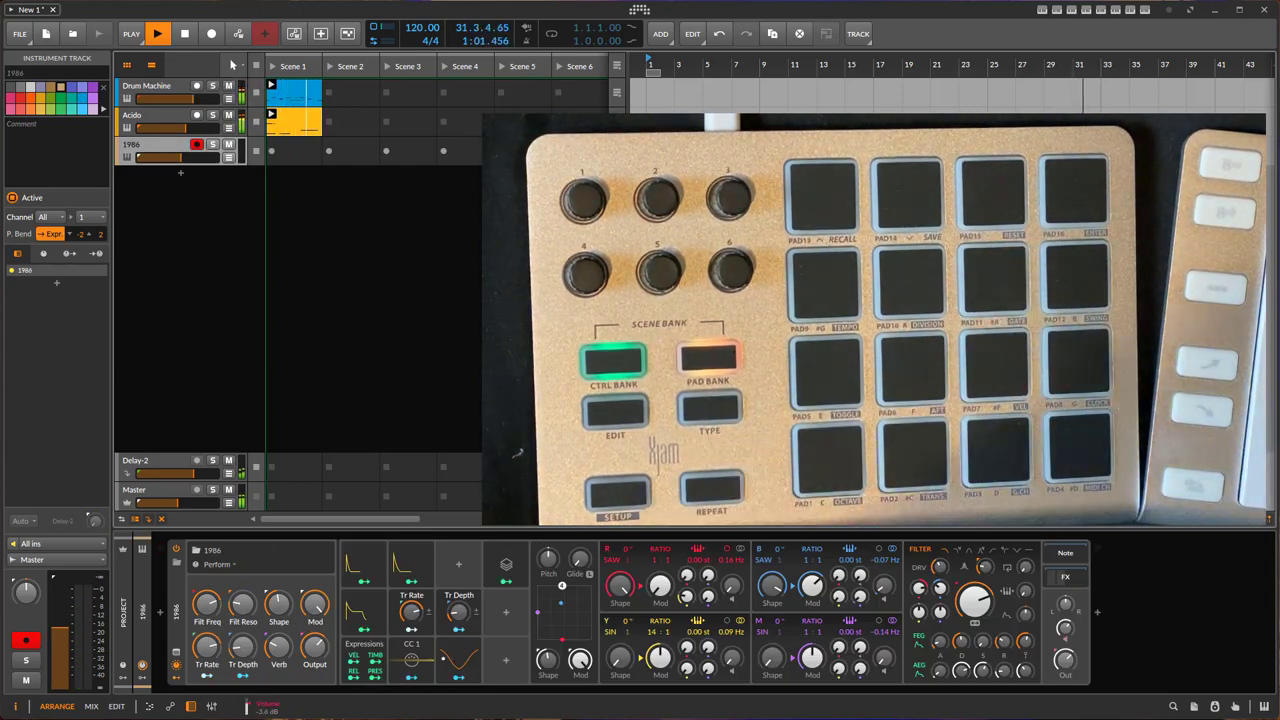